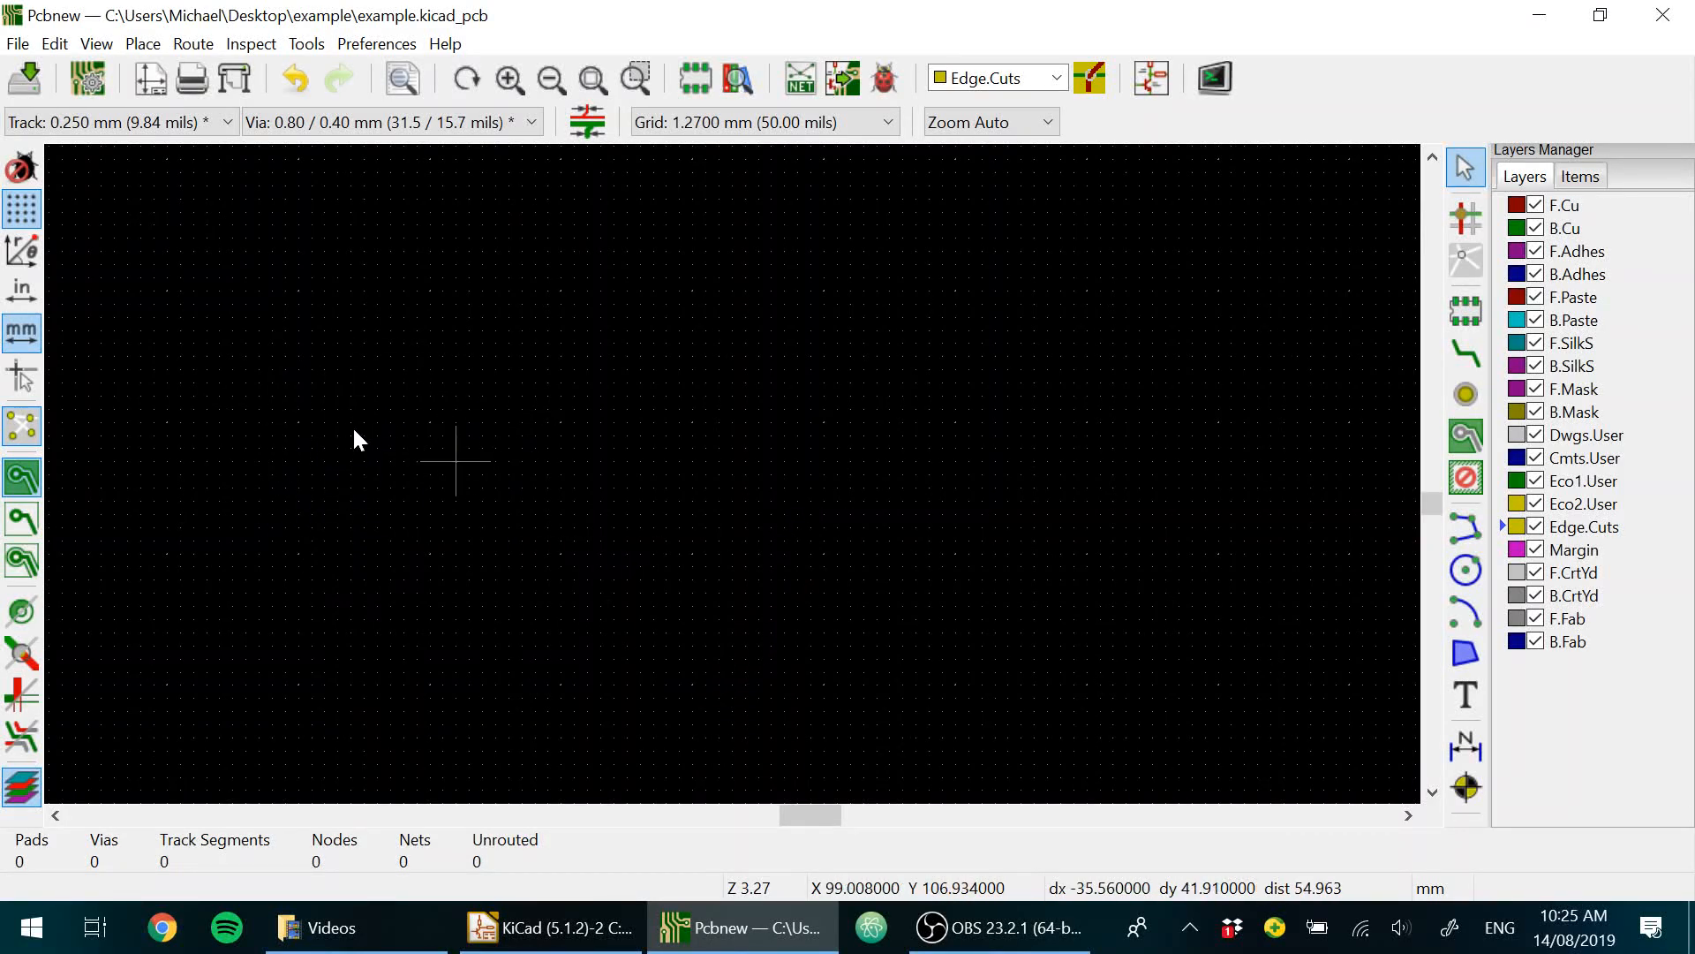
mouse_move(1378, 530)
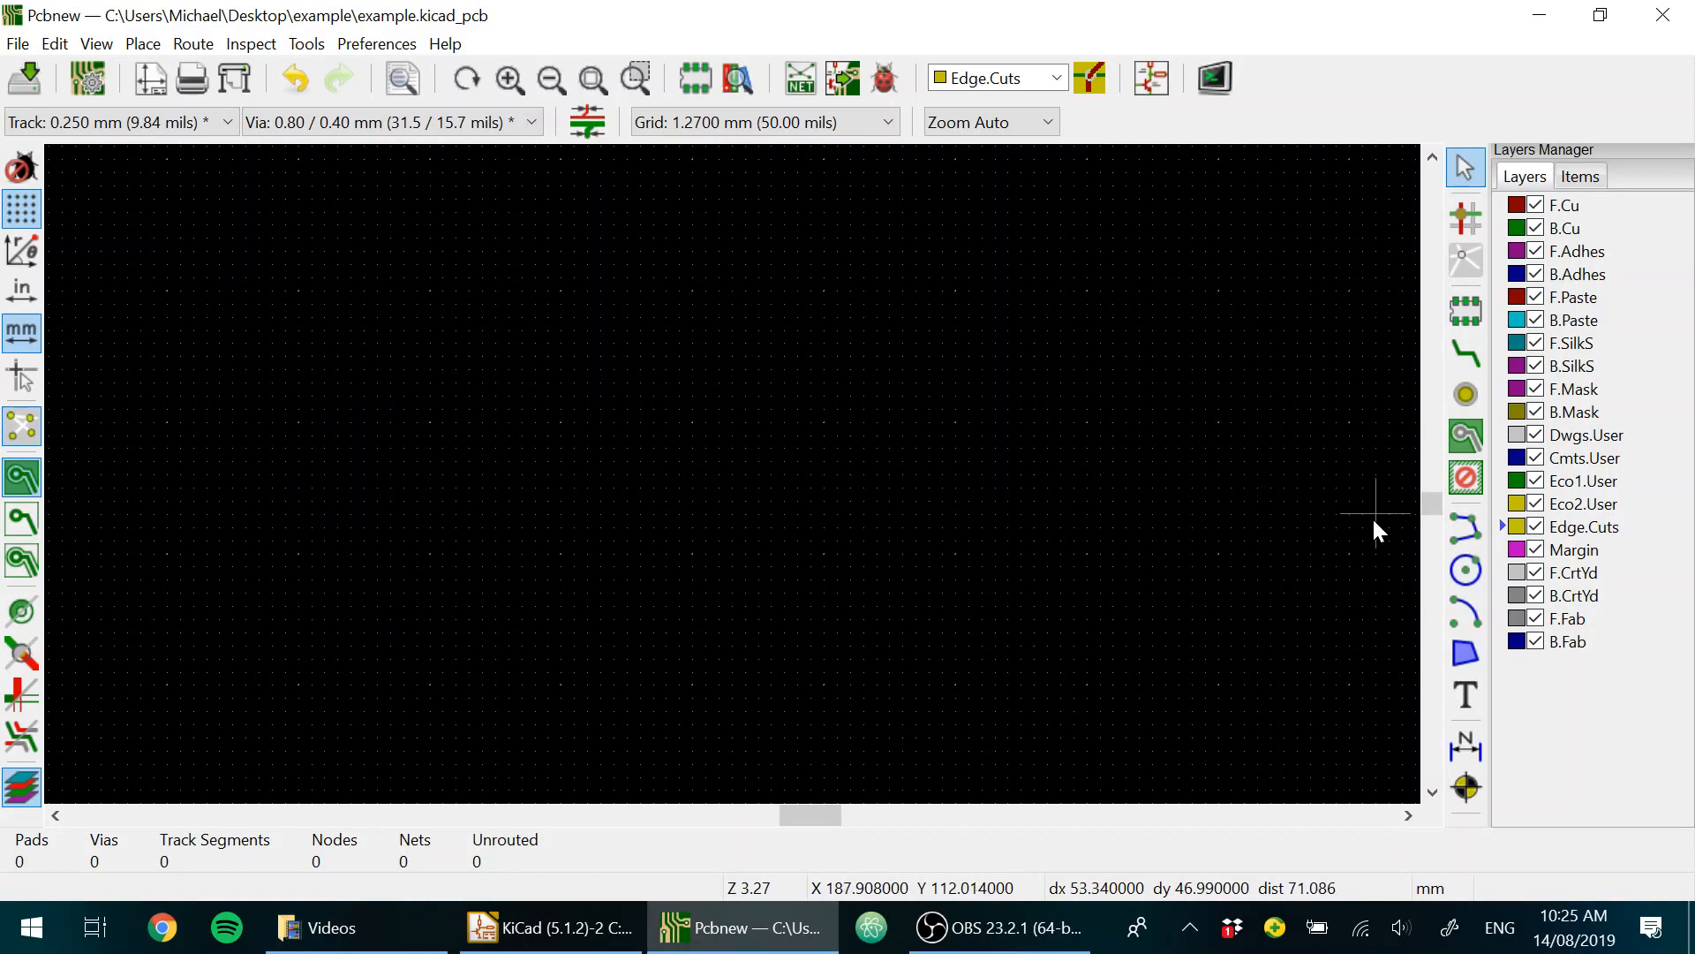
mouse_move(823, 506)
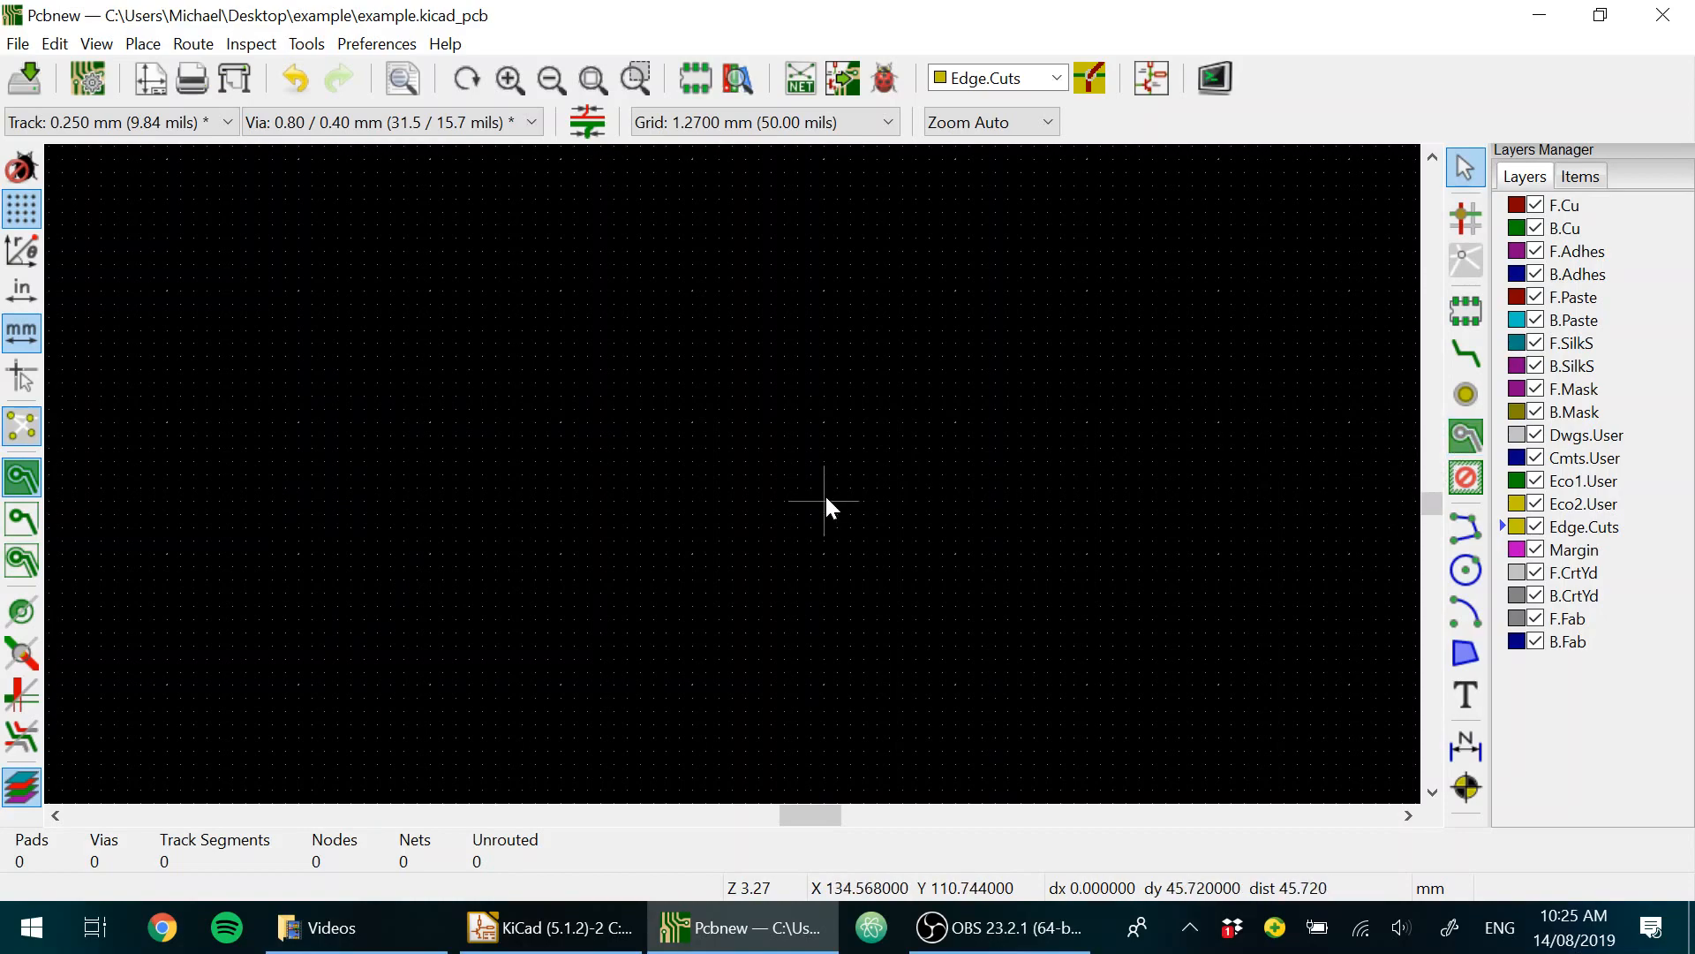
mouse_move(1311, 437)
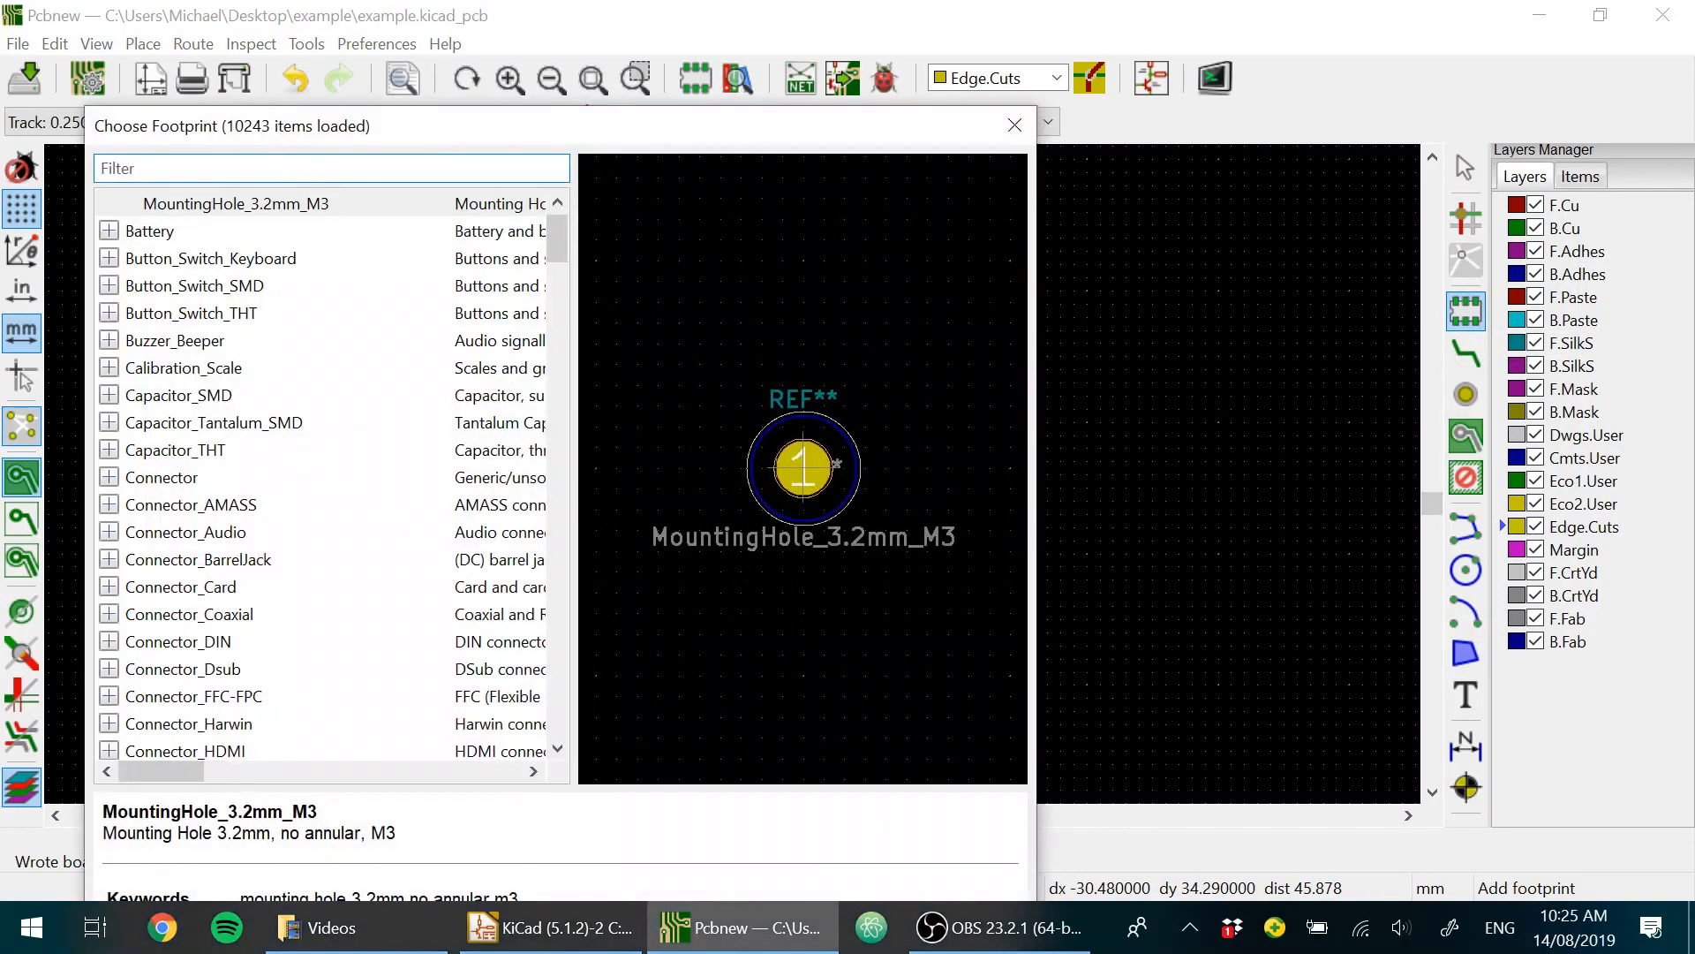
Step: Filter the footprint library for 'mount' to find MountingHole_3.2mm_M3
type("mount")
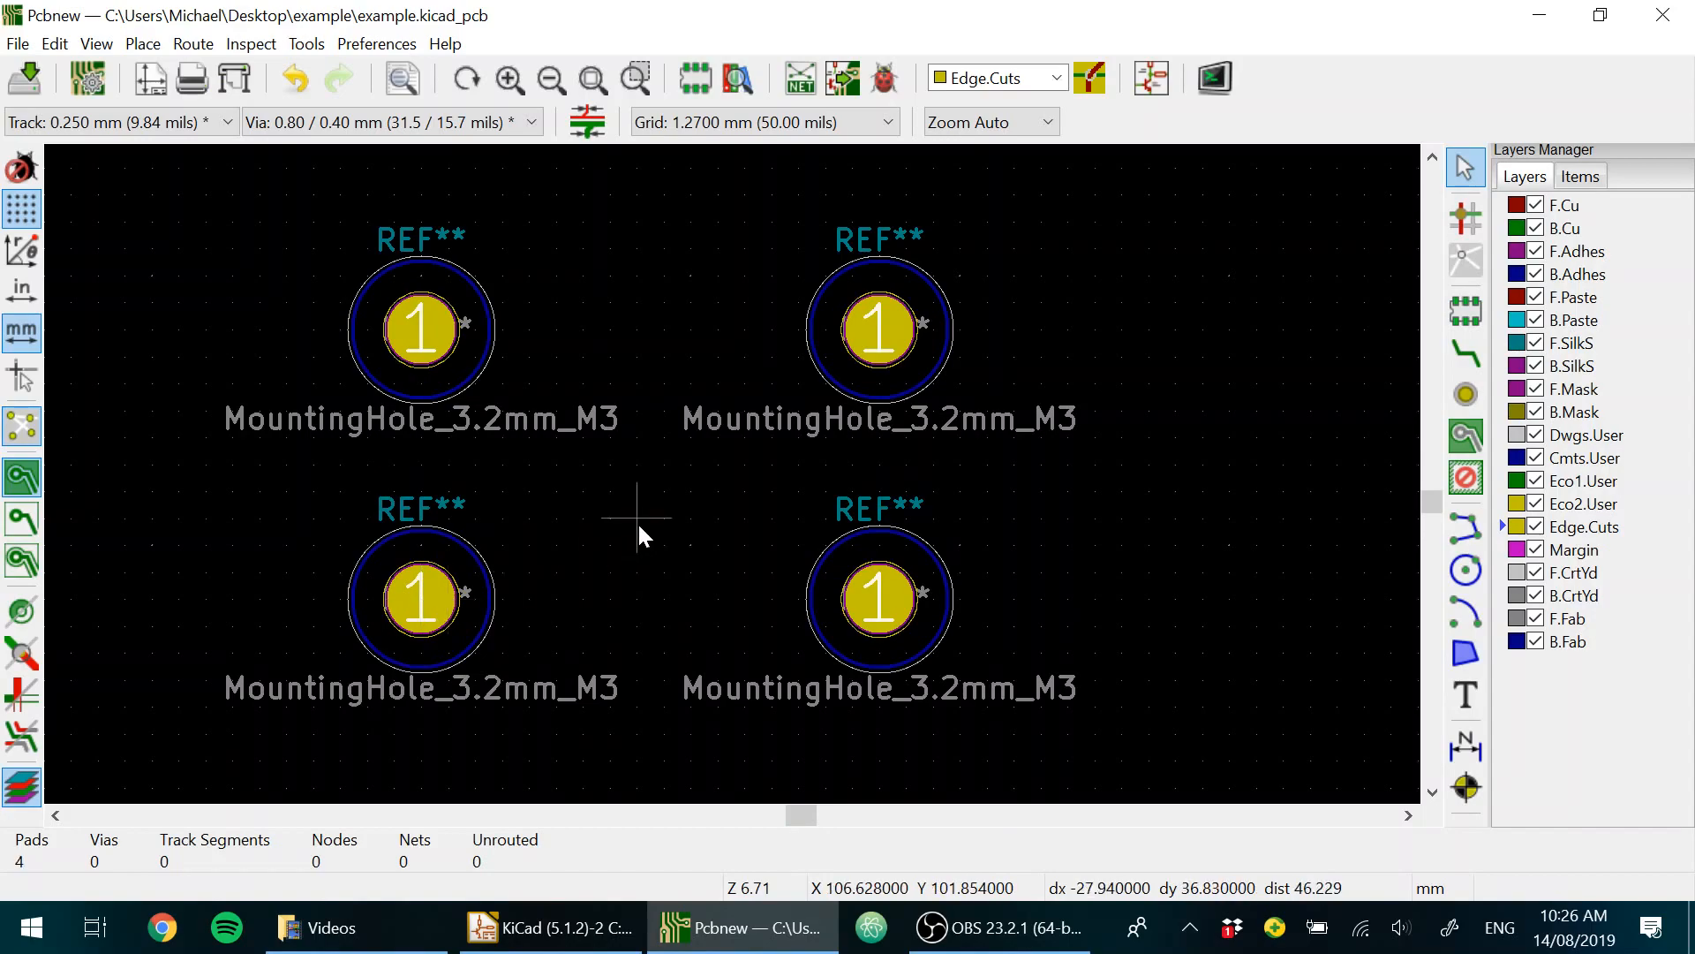
mouse_move(719, 546)
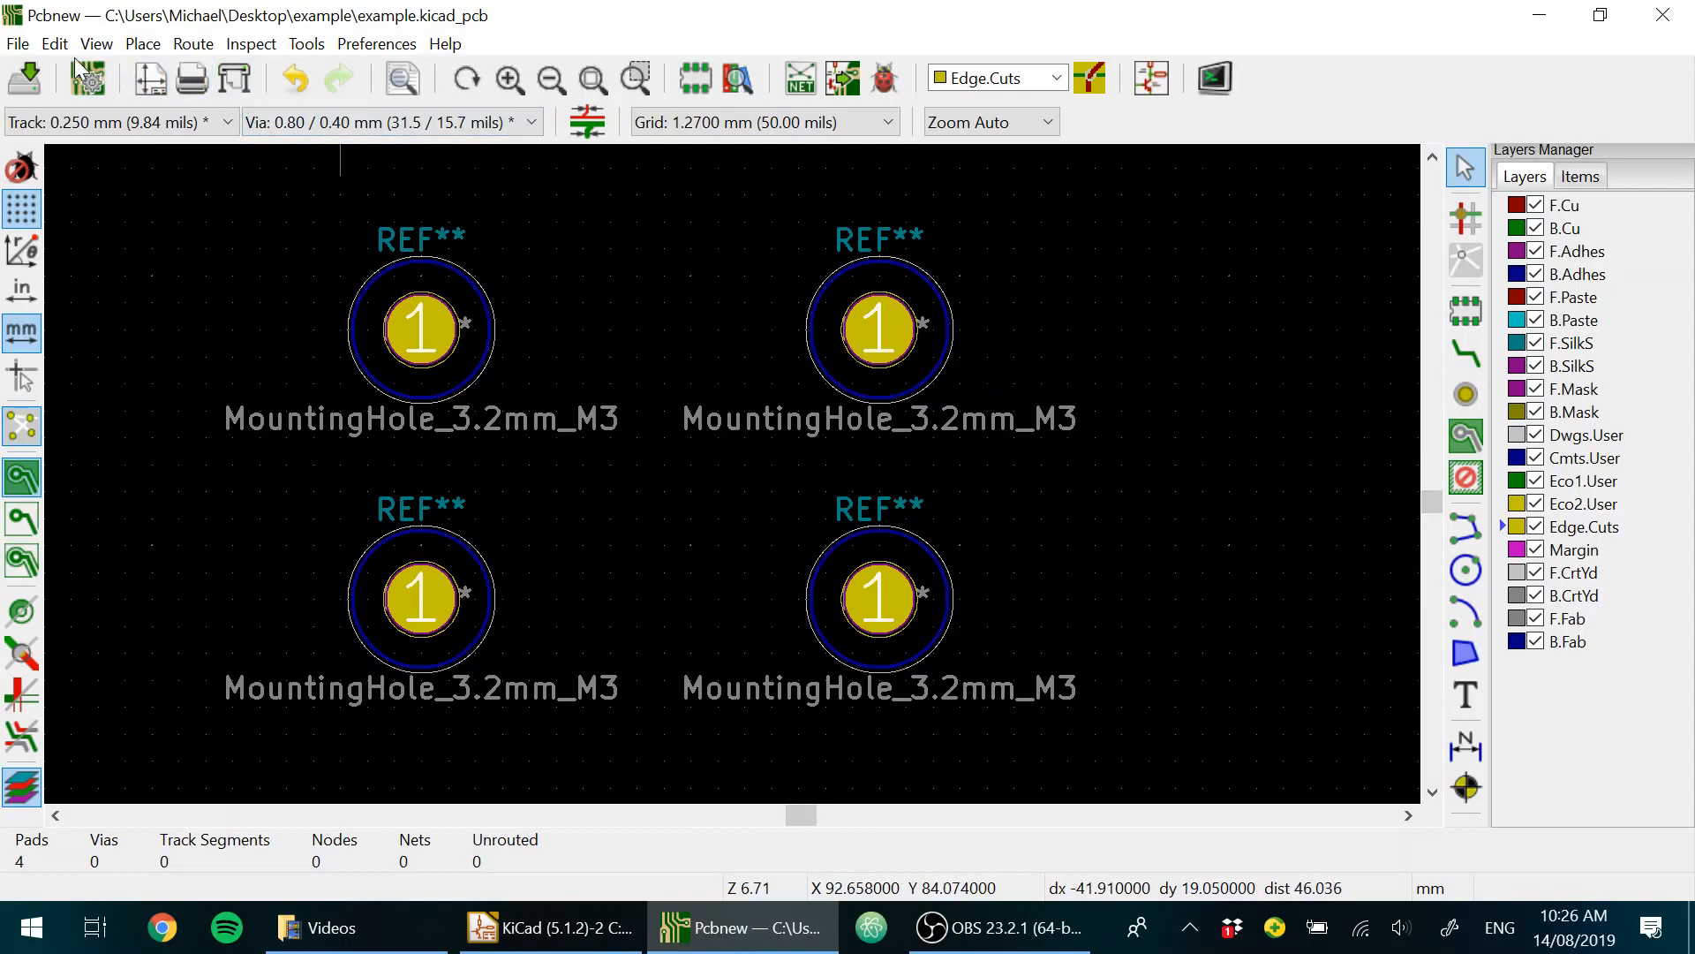
Step: Reposition the top-right mounting hole relative to the grid origin
left_click(141, 43)
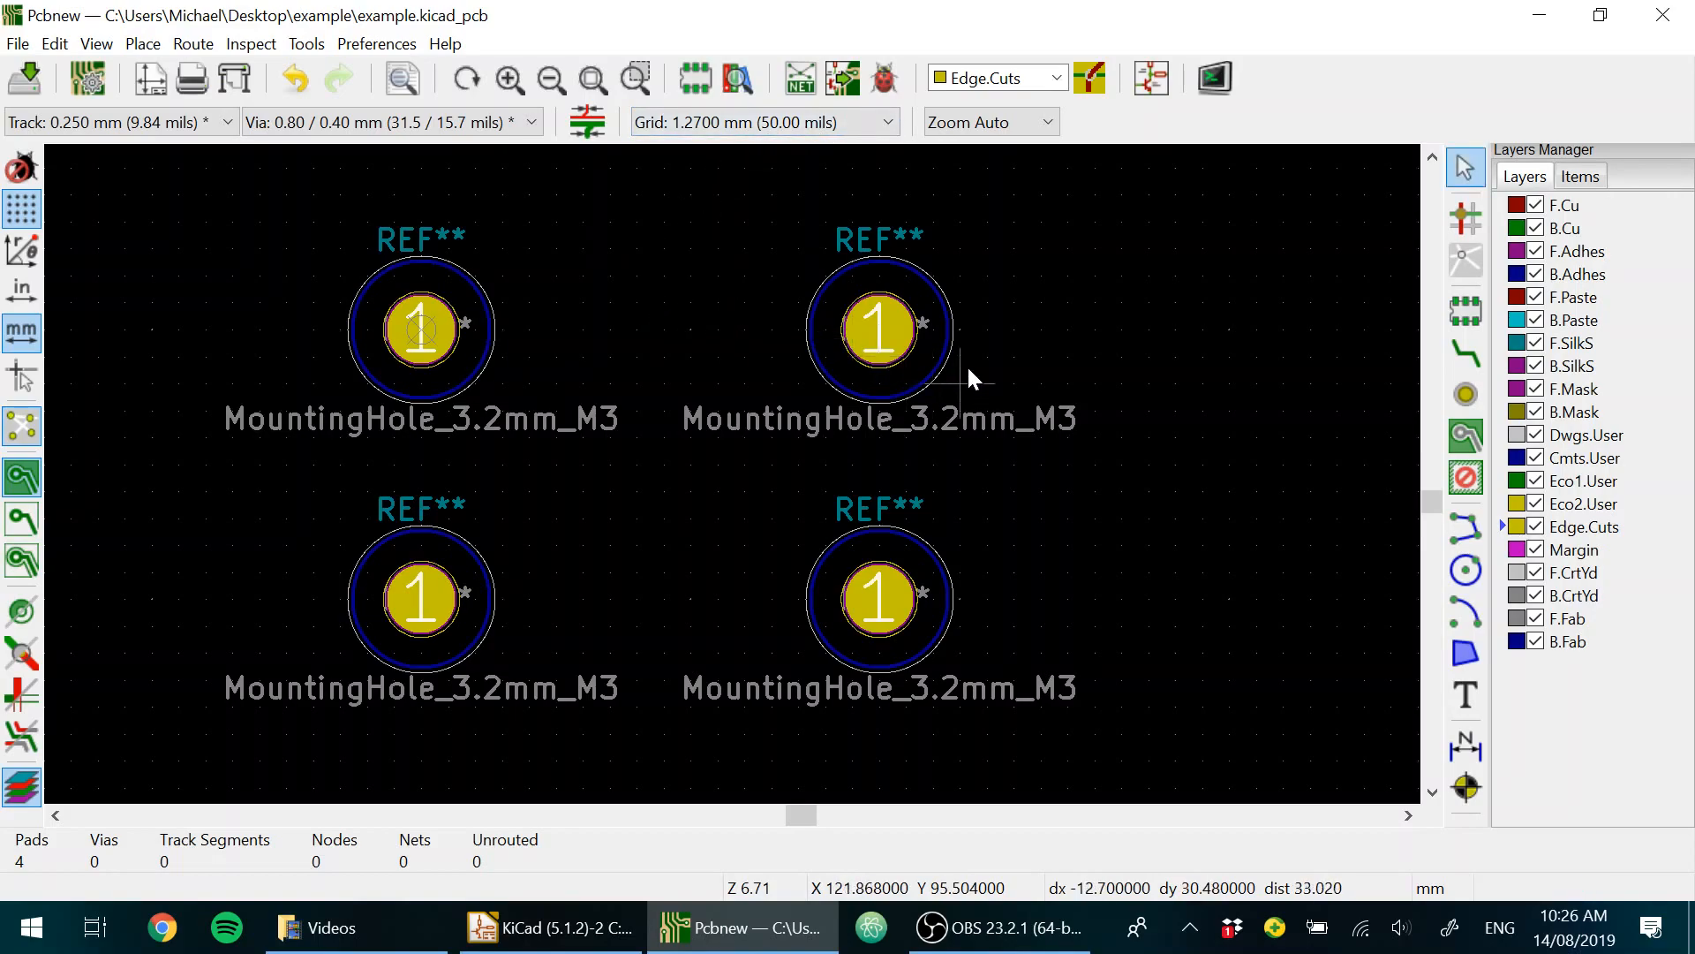
left_click(877, 327)
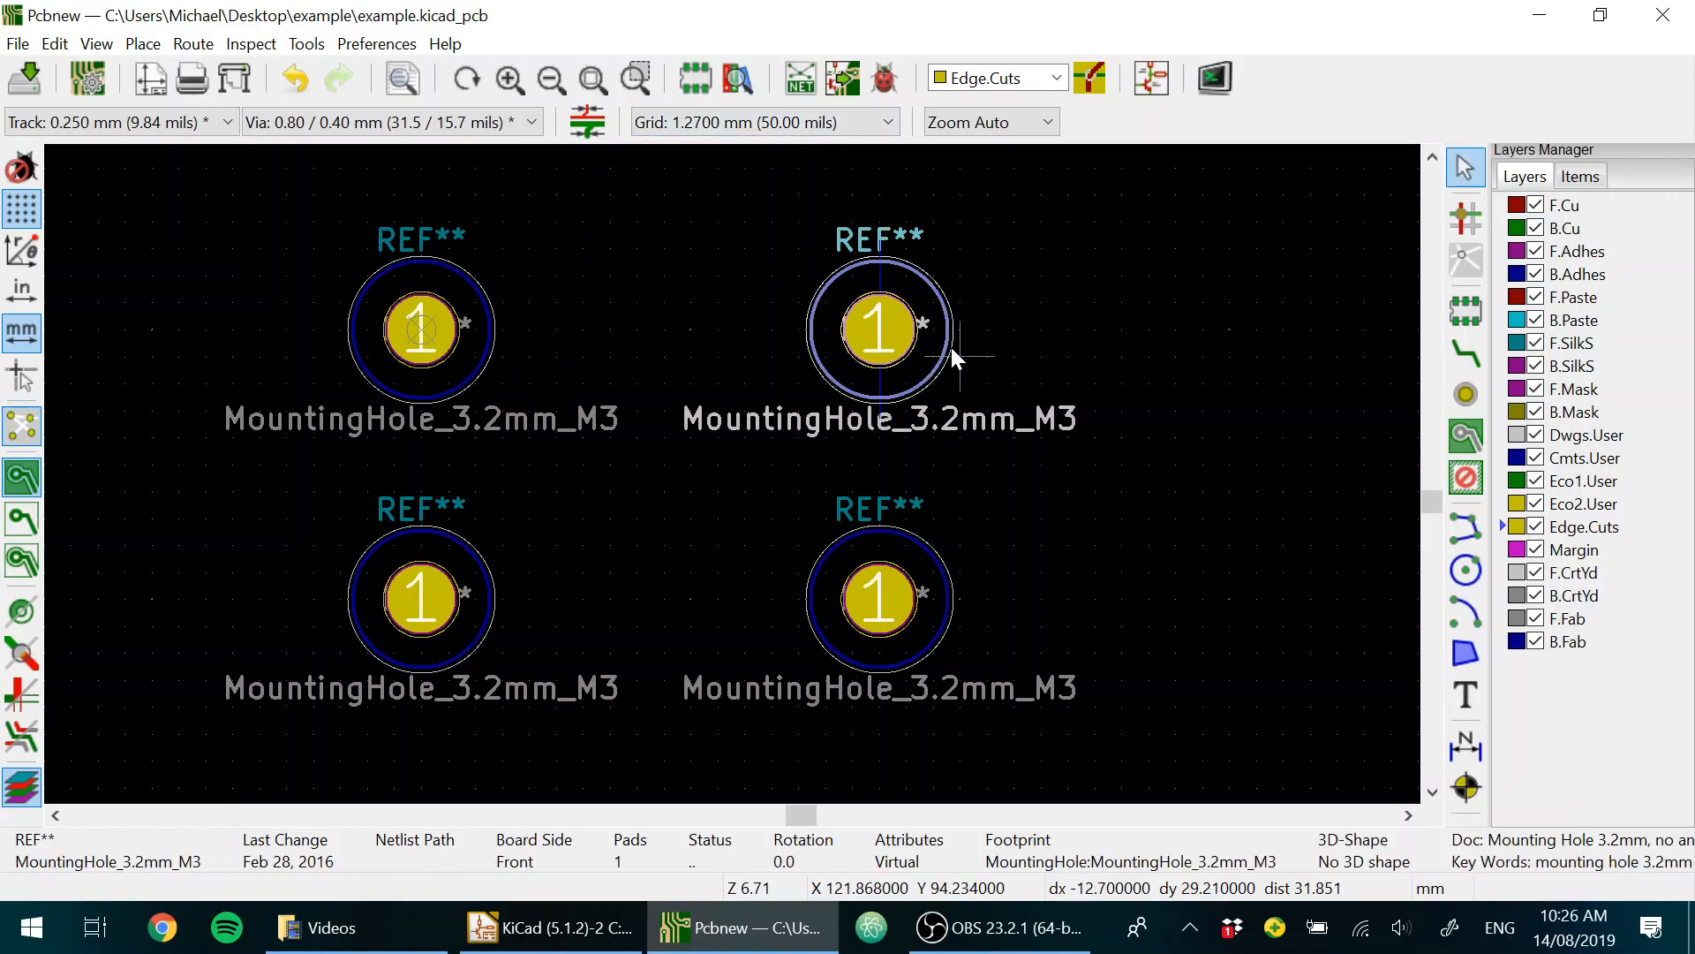
right_click(878, 324)
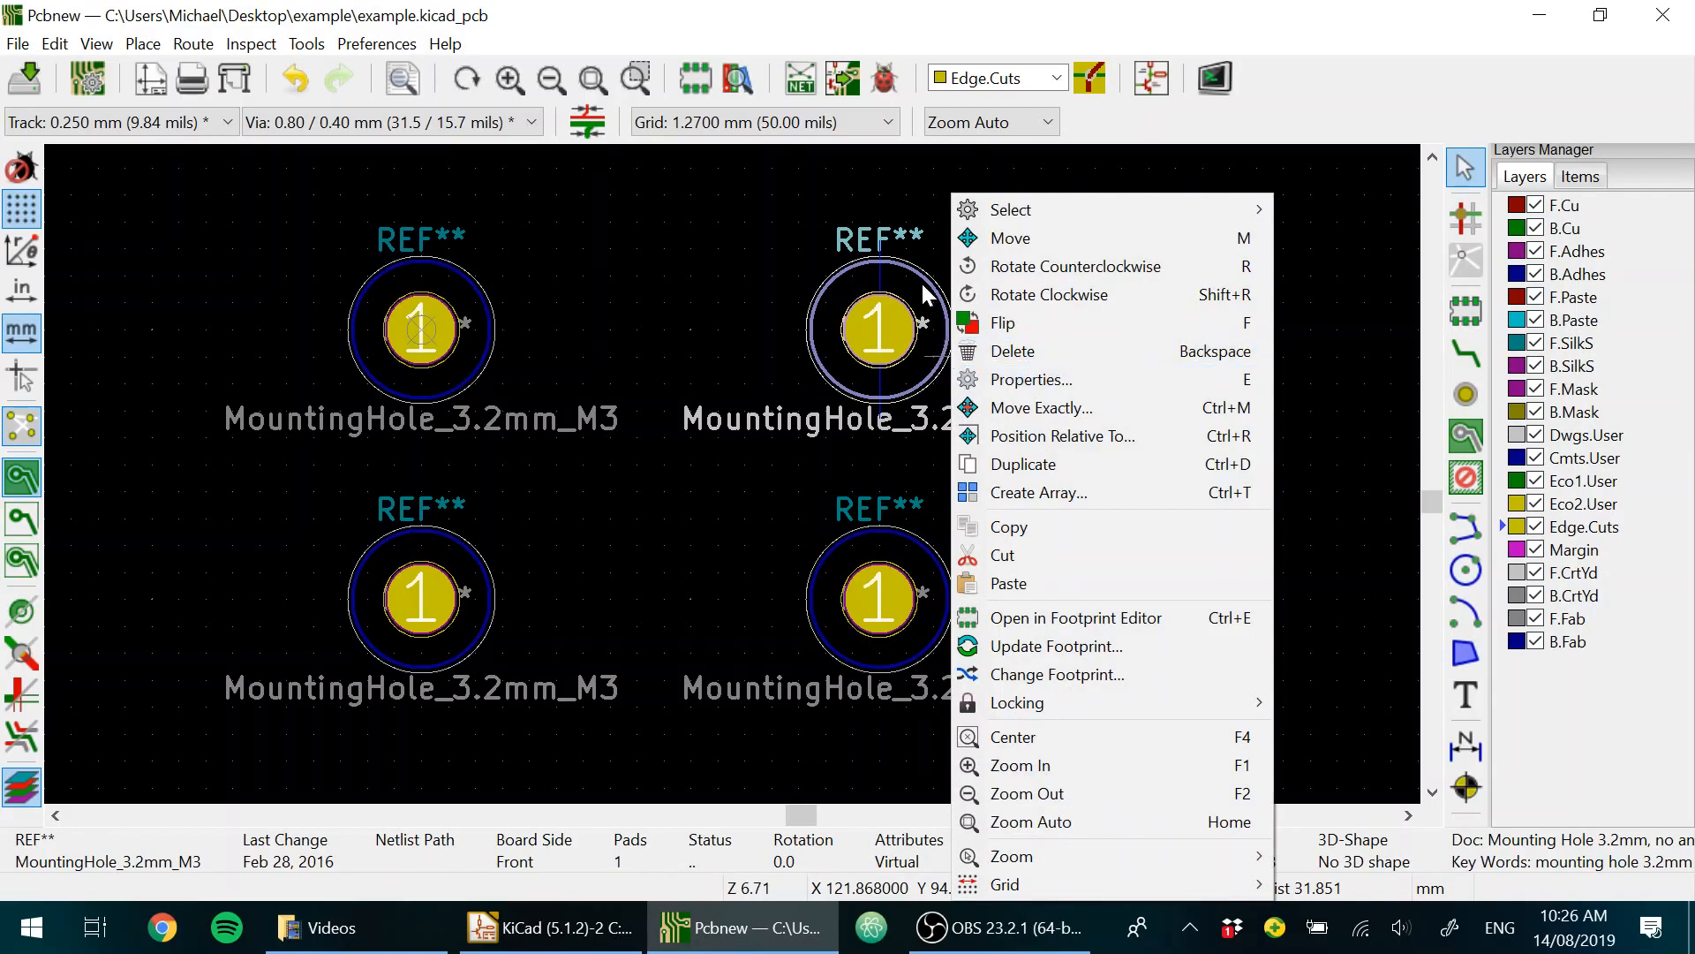
mouse_move(810, 343)
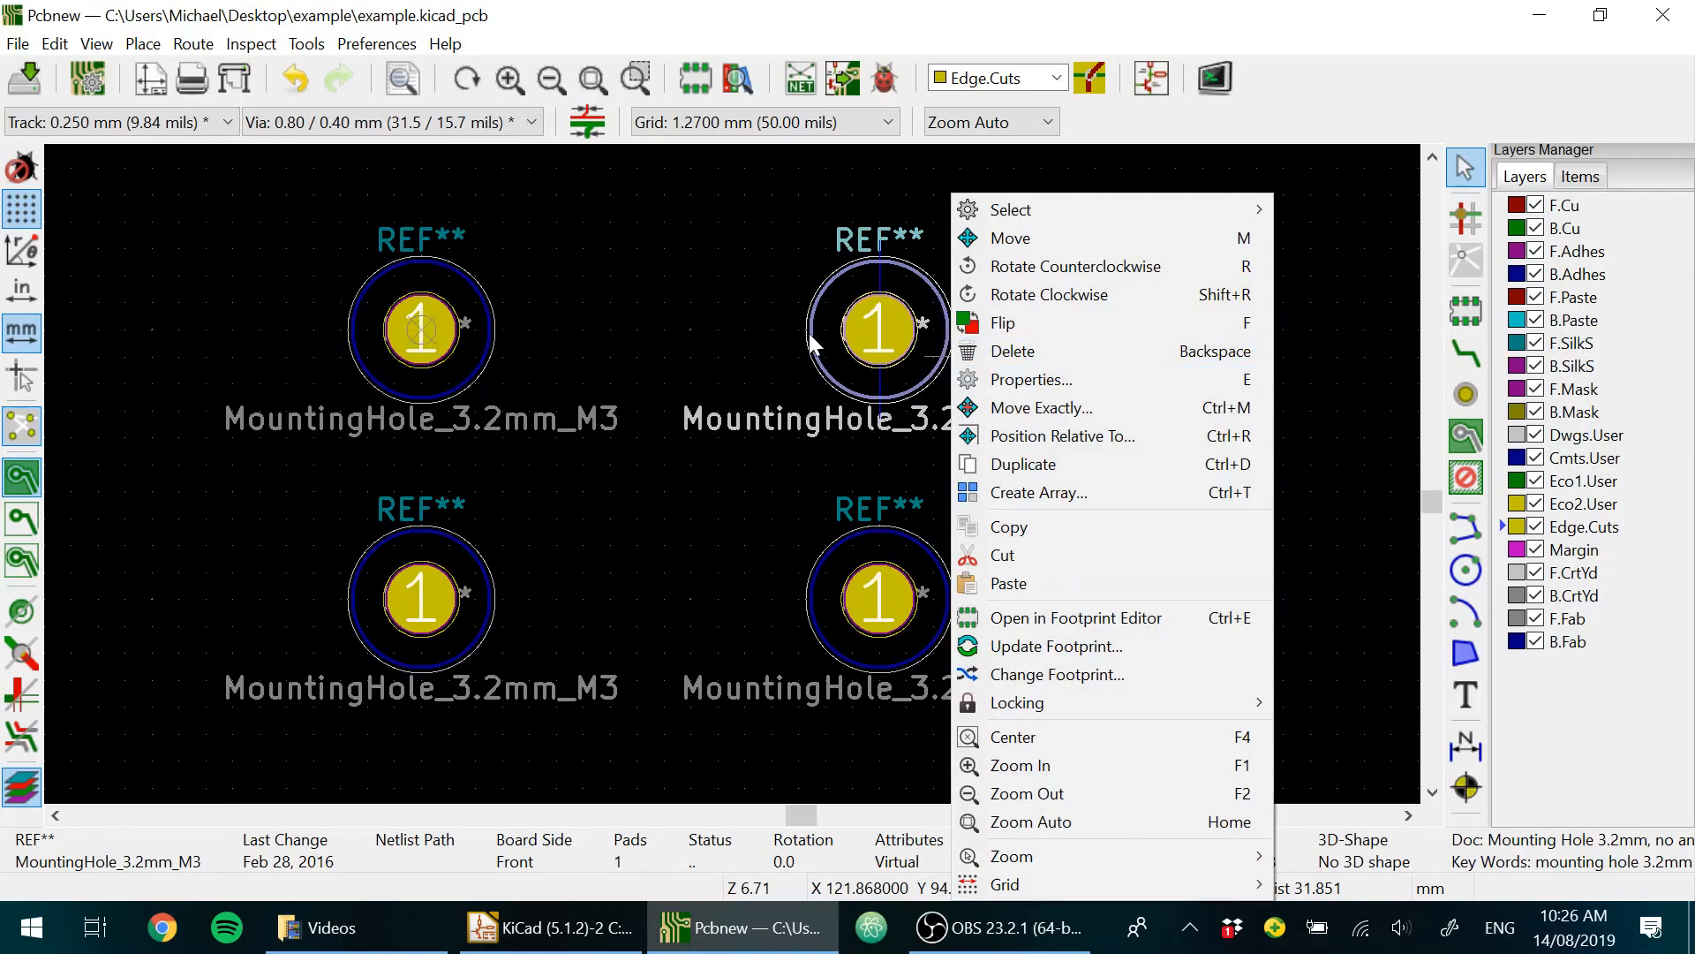
mouse_move(1038, 618)
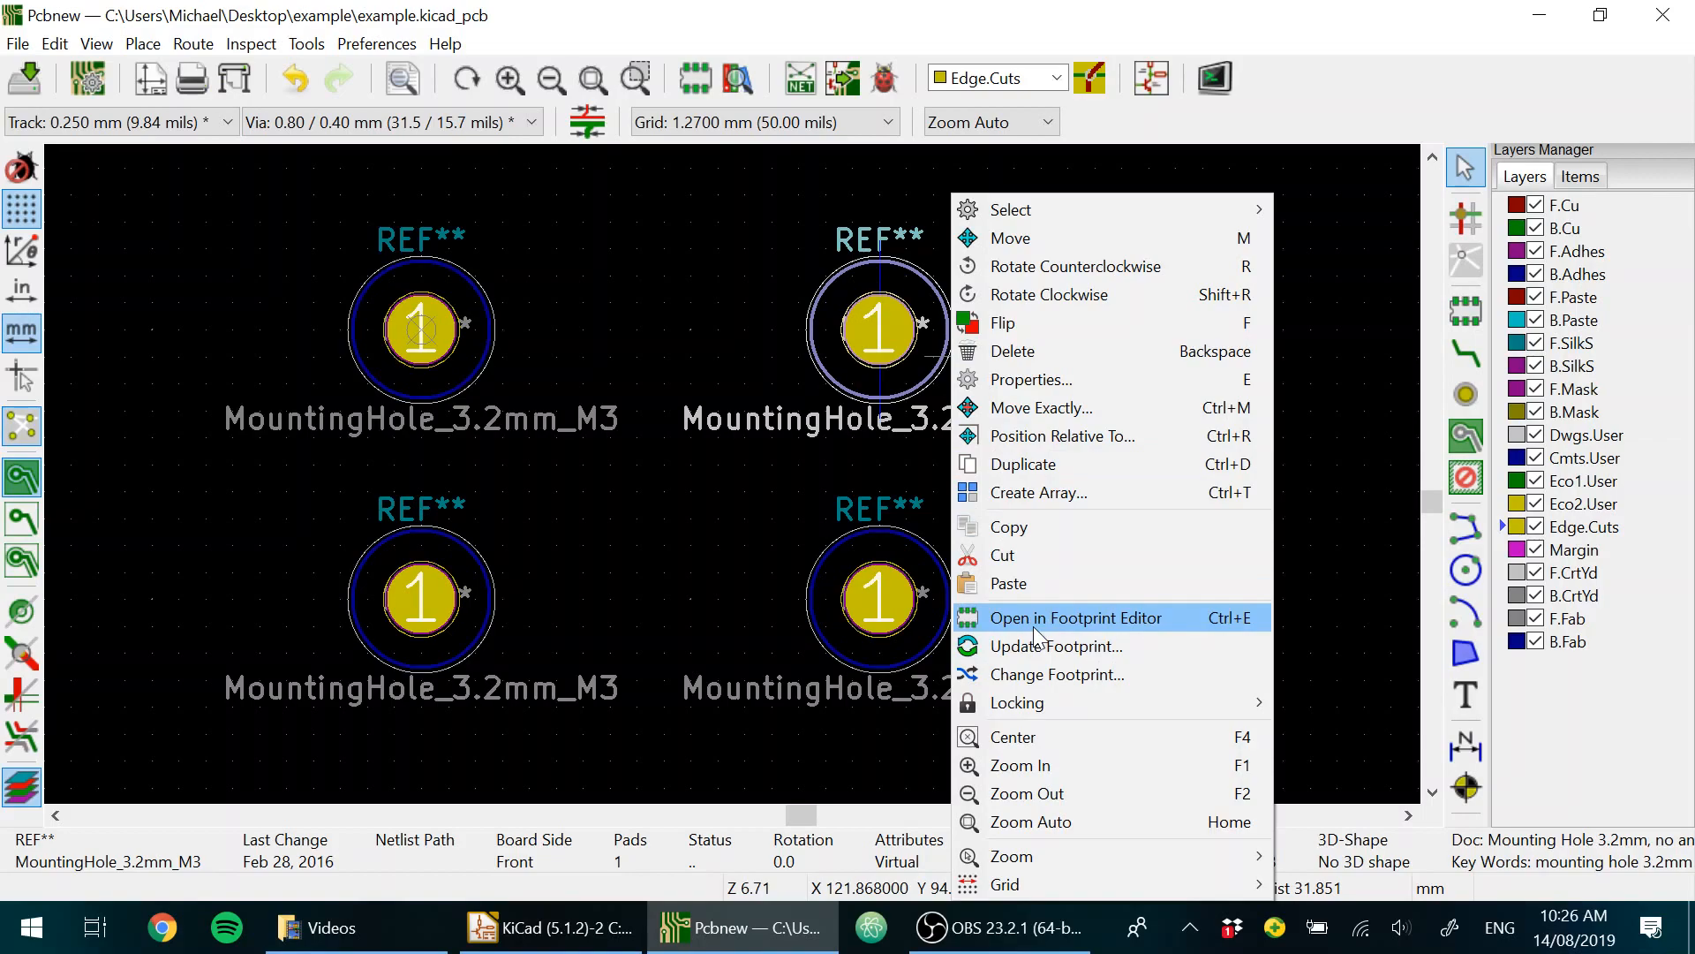
left_click(1061, 435)
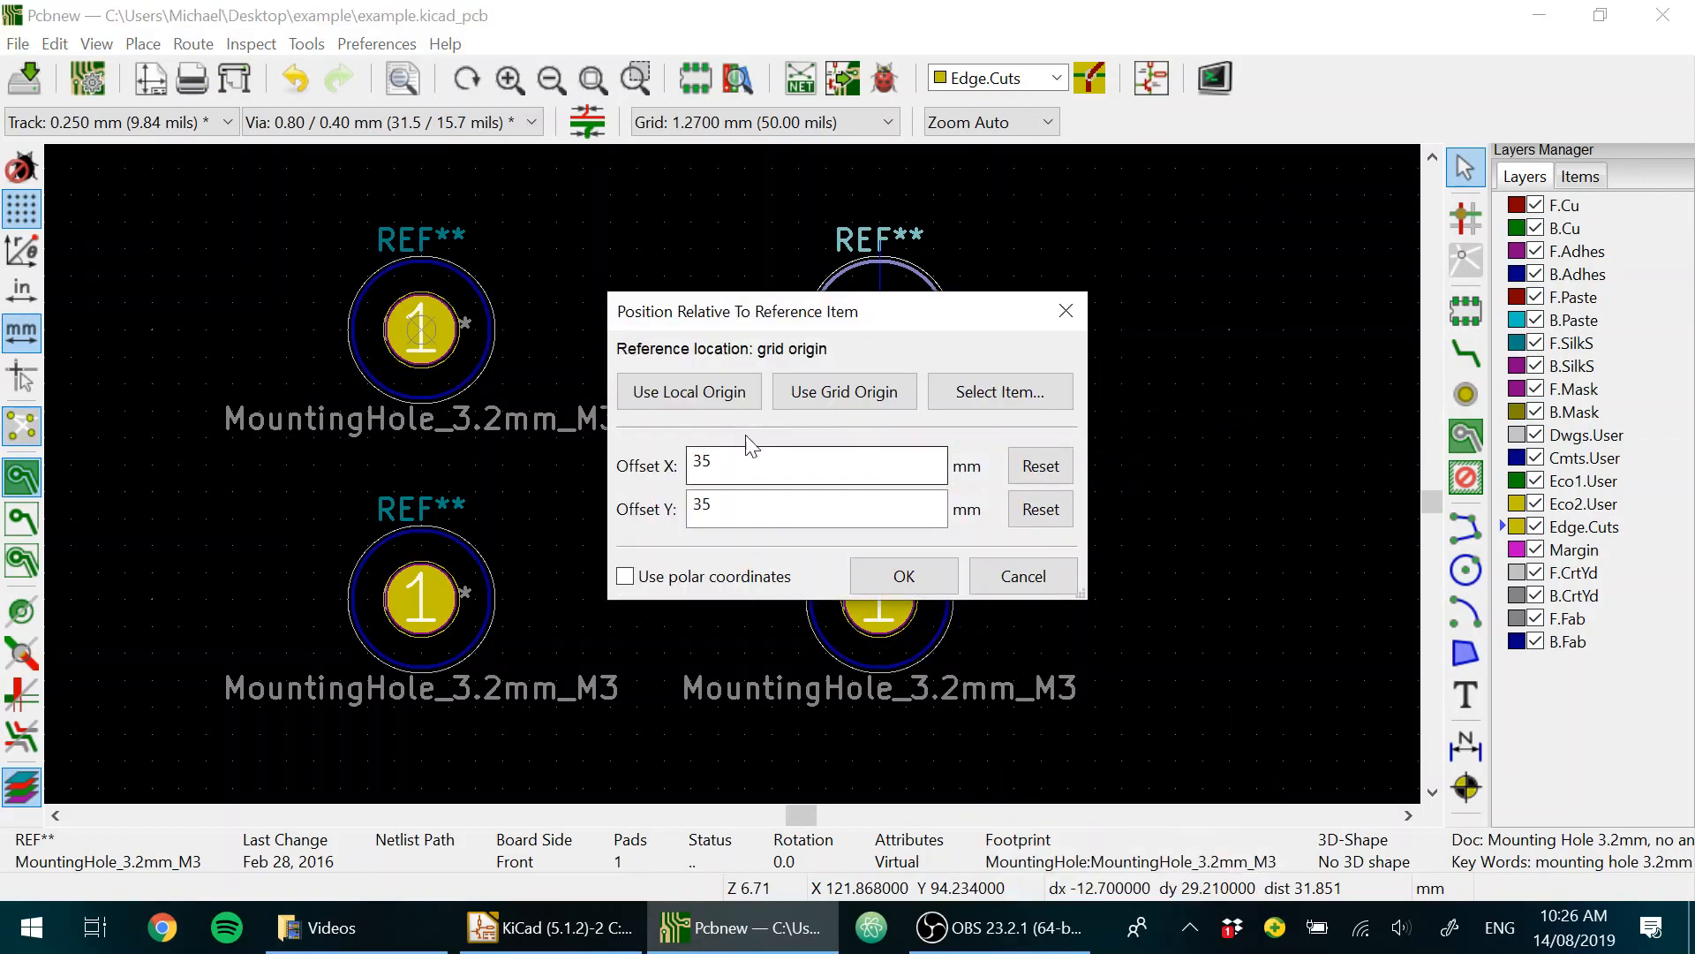
left_click(815, 465)
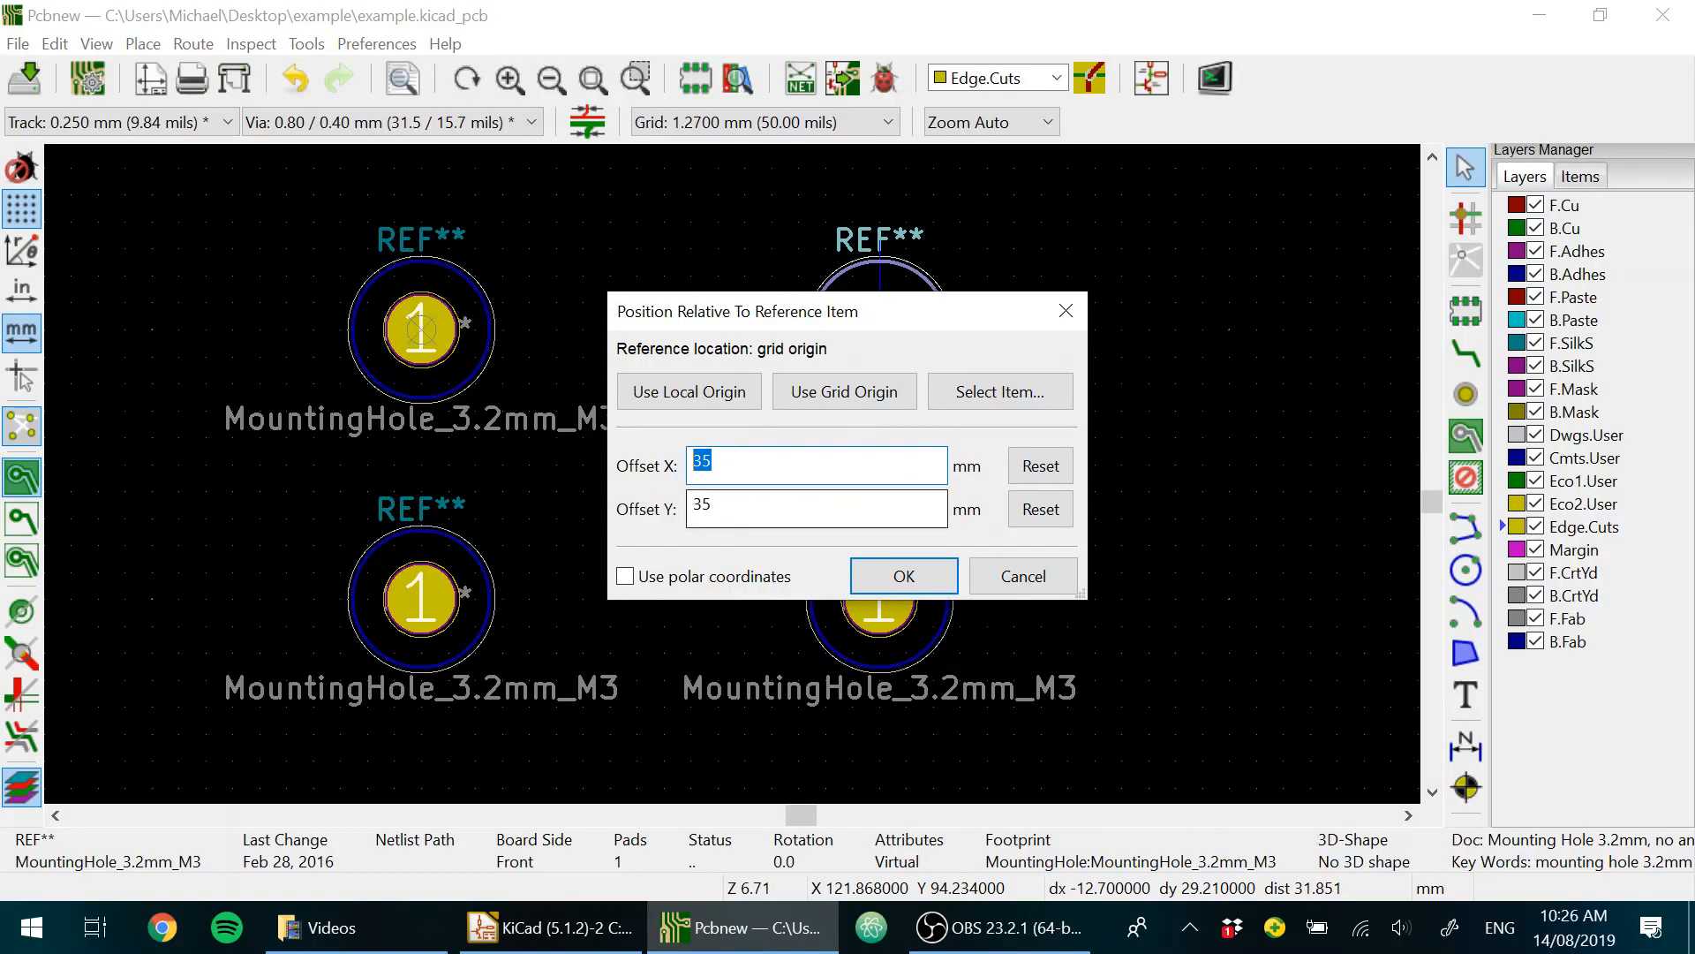
left_click(903, 574)
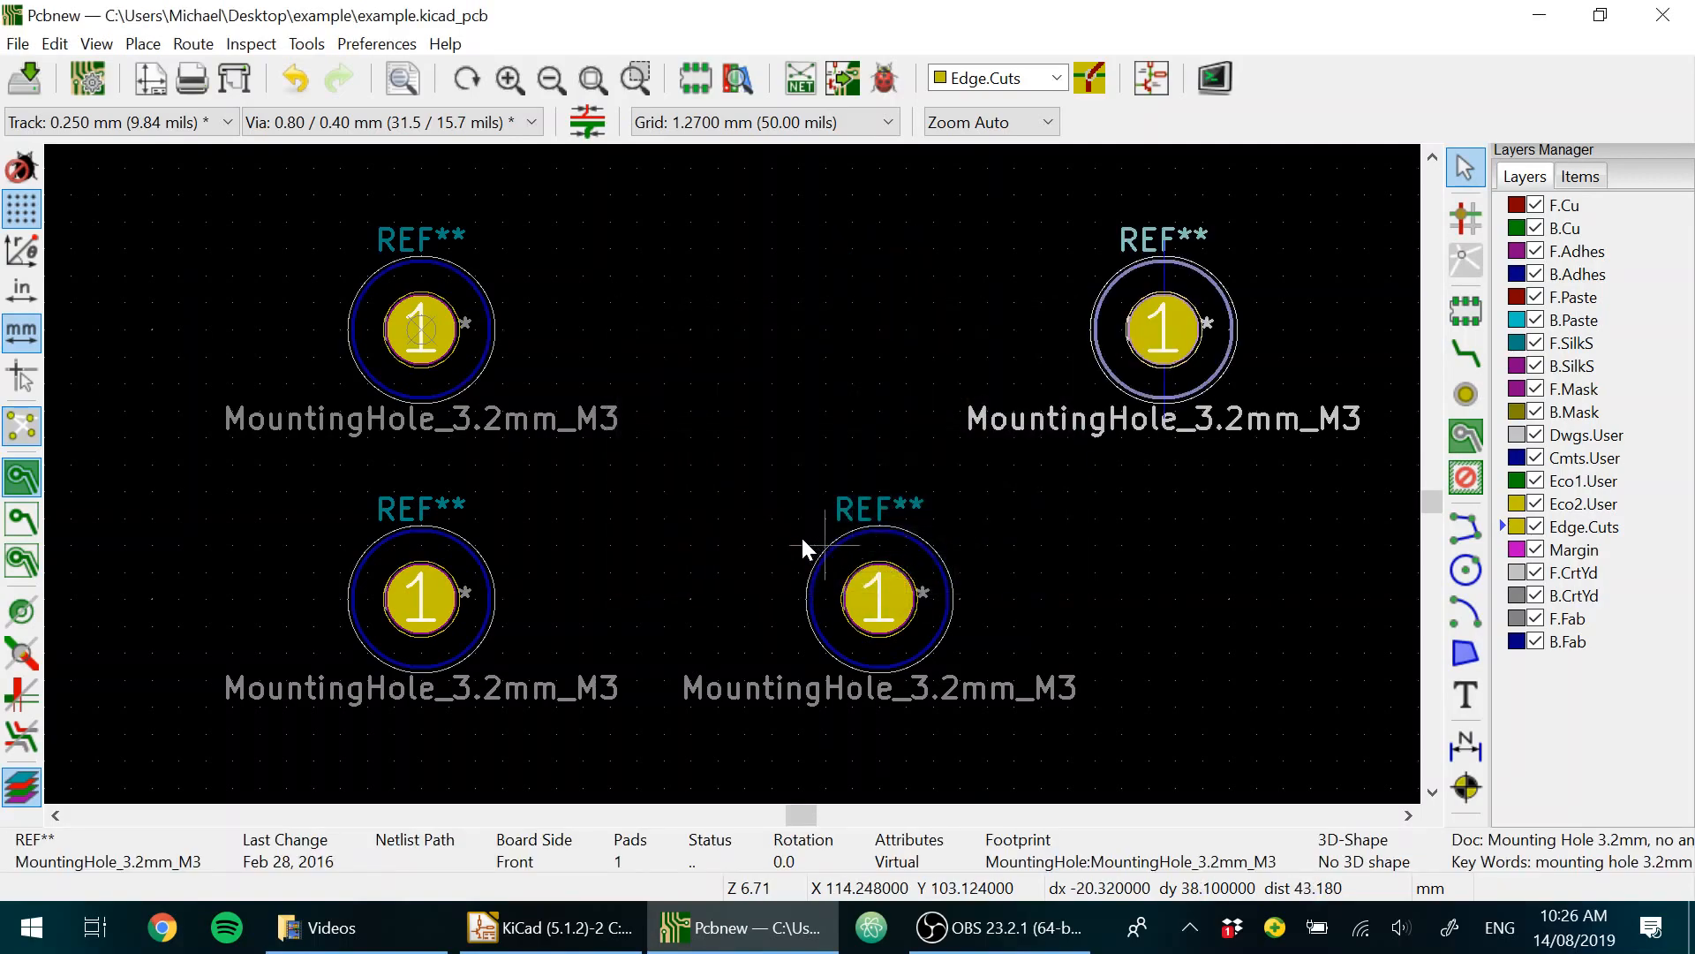
Step: Offset the bottom-left and copied middle holes 35 mm from the grid origin
right_click(805, 549)
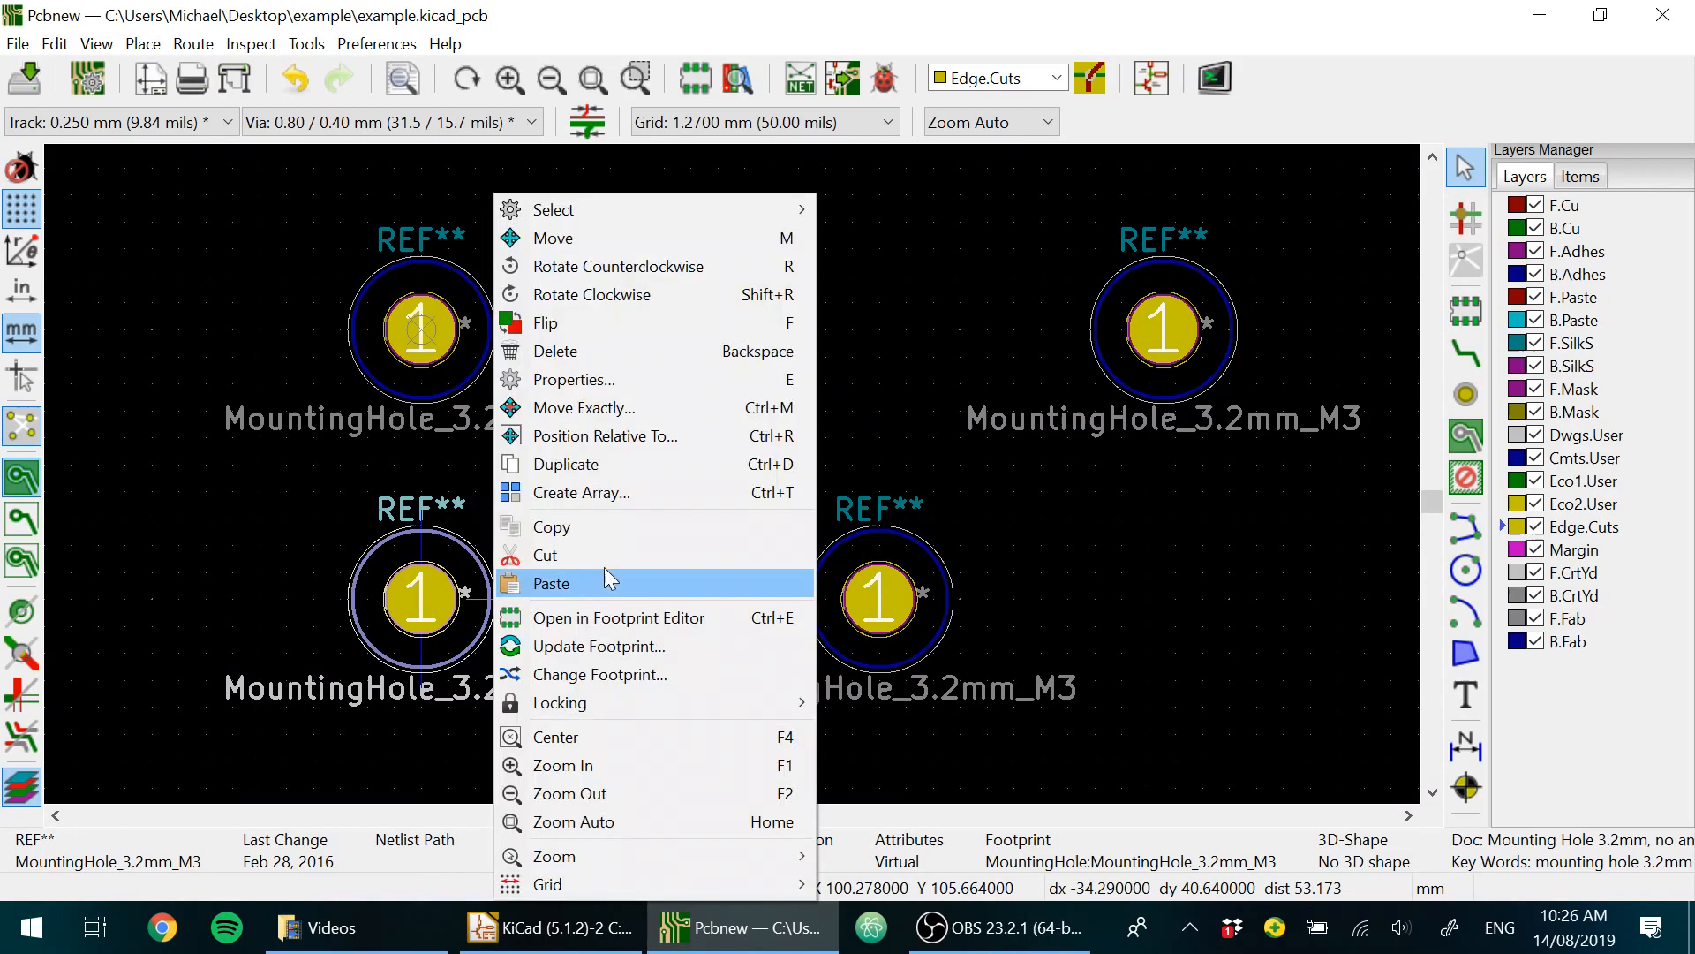
left_click(603, 435)
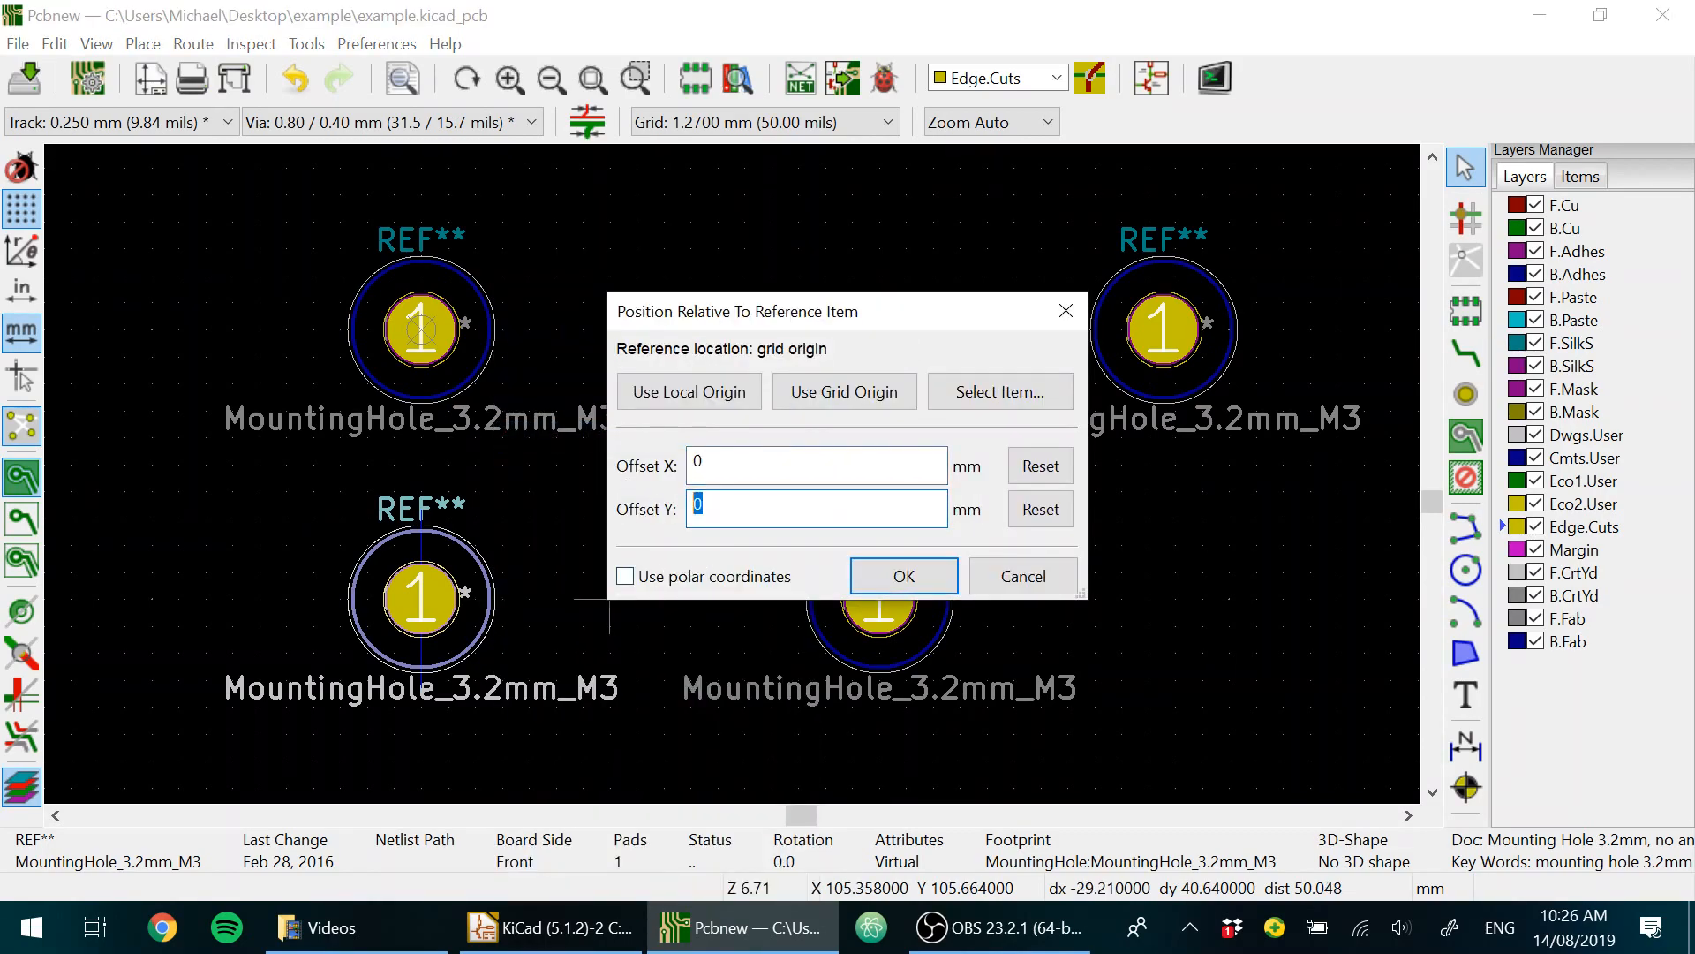
left_click(901, 575)
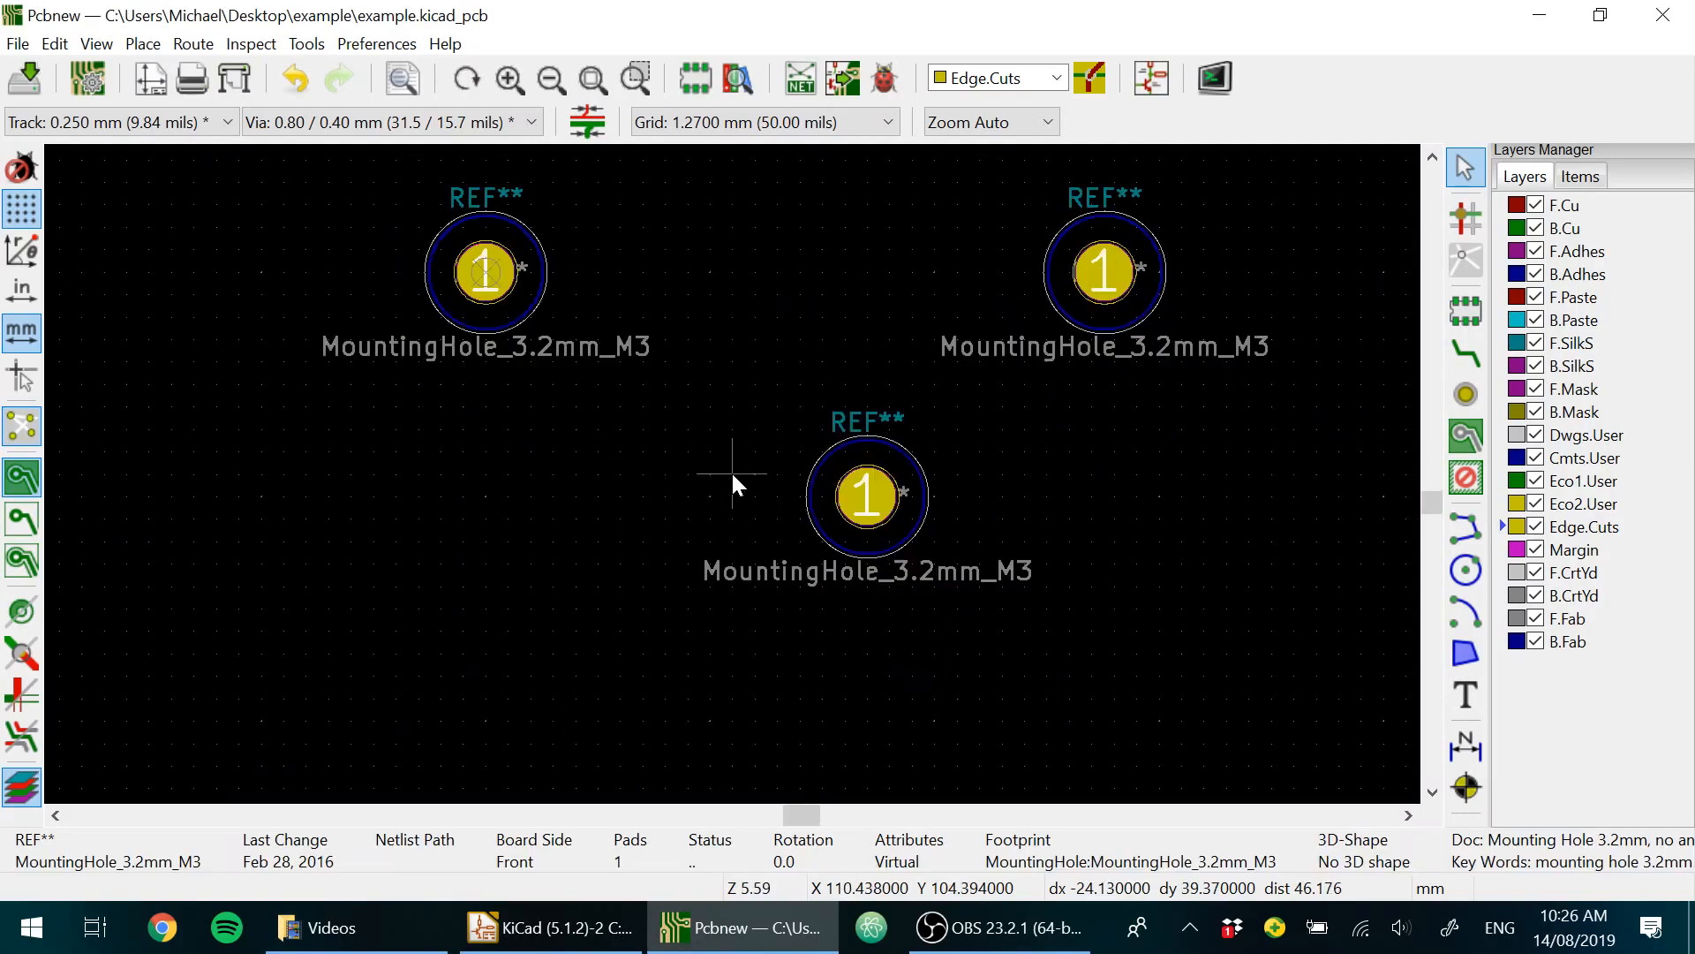
right_click(733, 478)
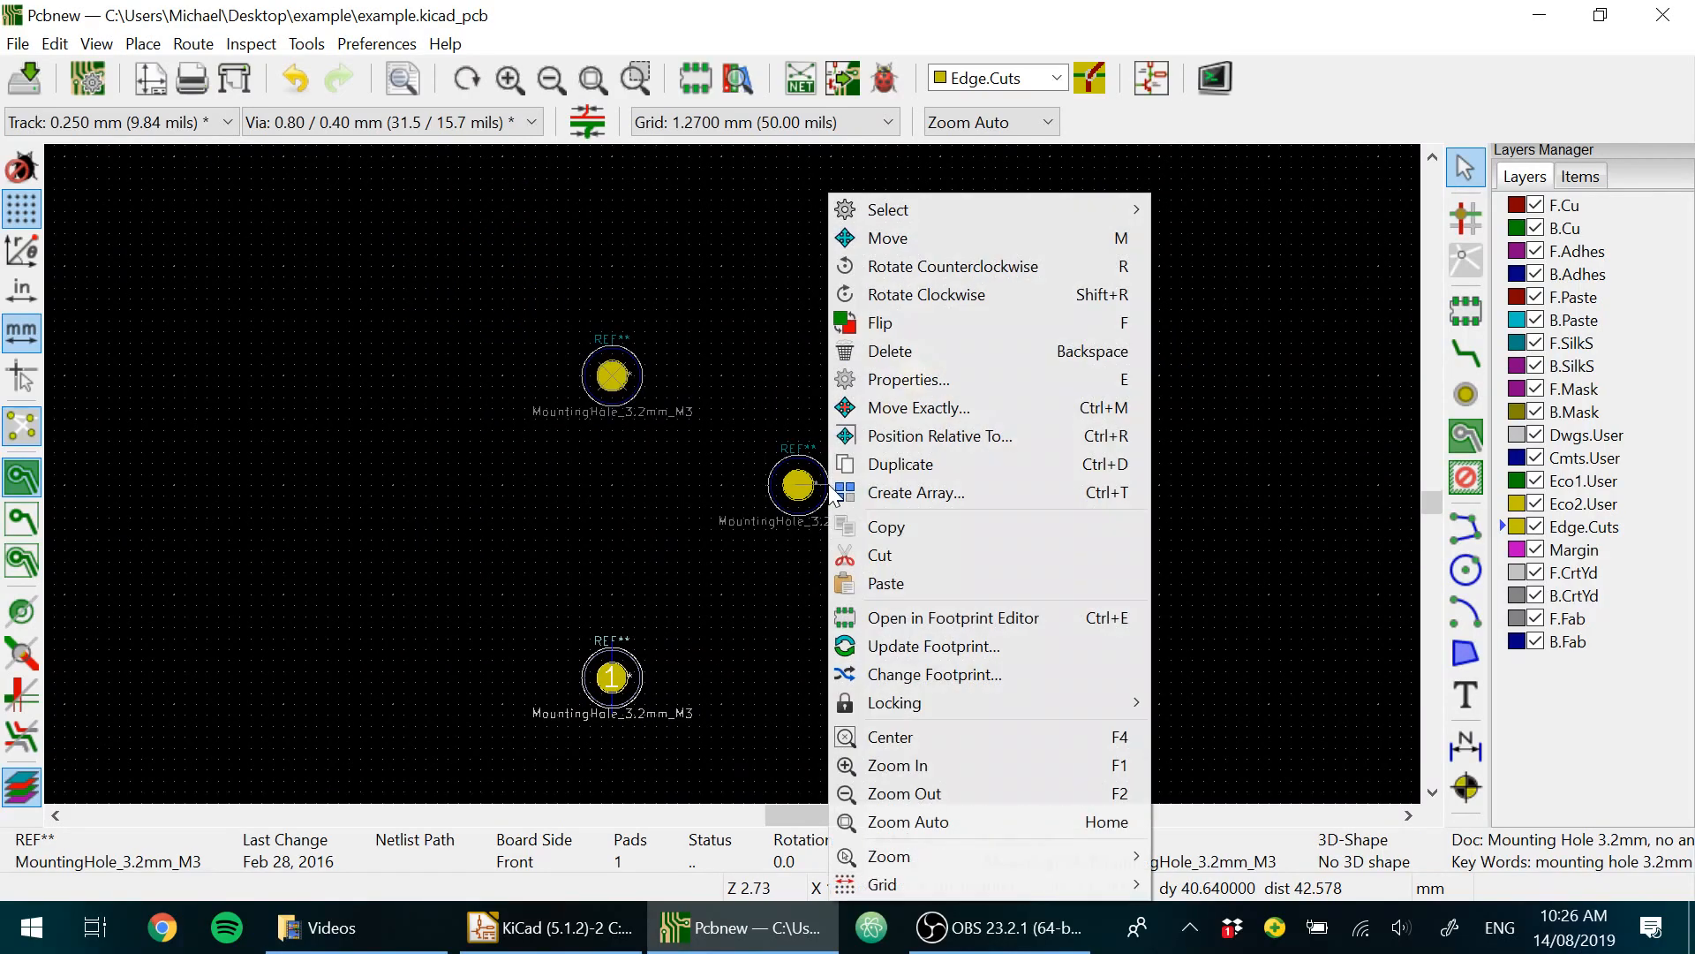
left_click(939, 435)
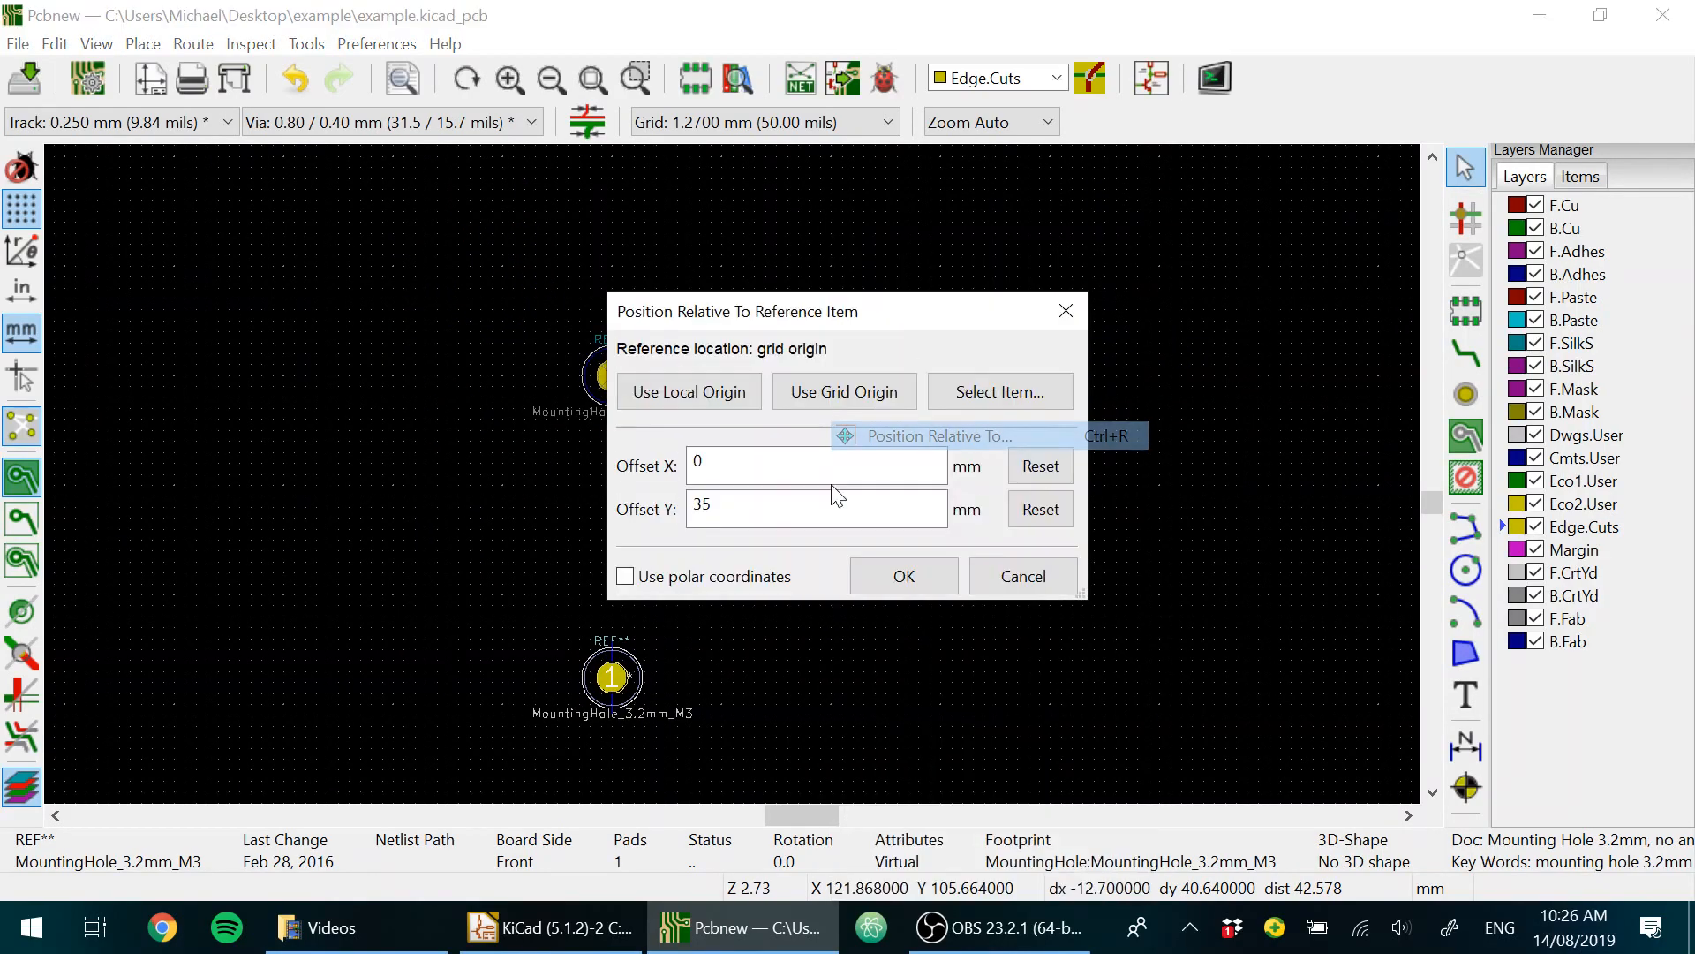
type("35")
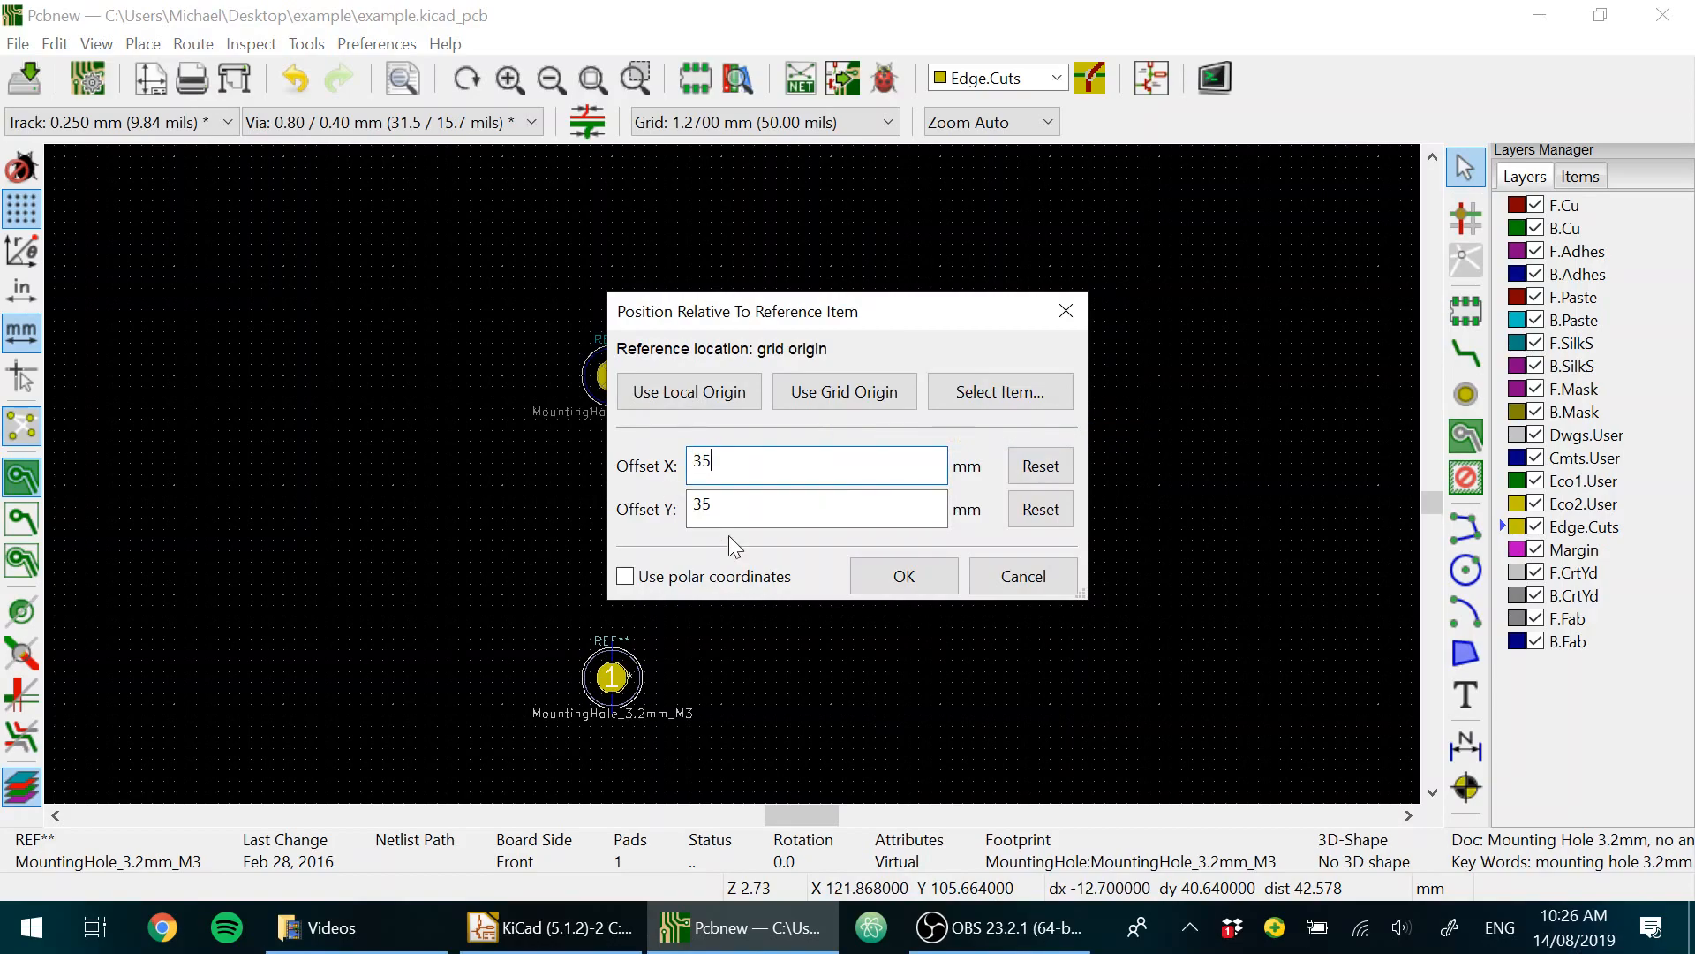
left_click(901, 575)
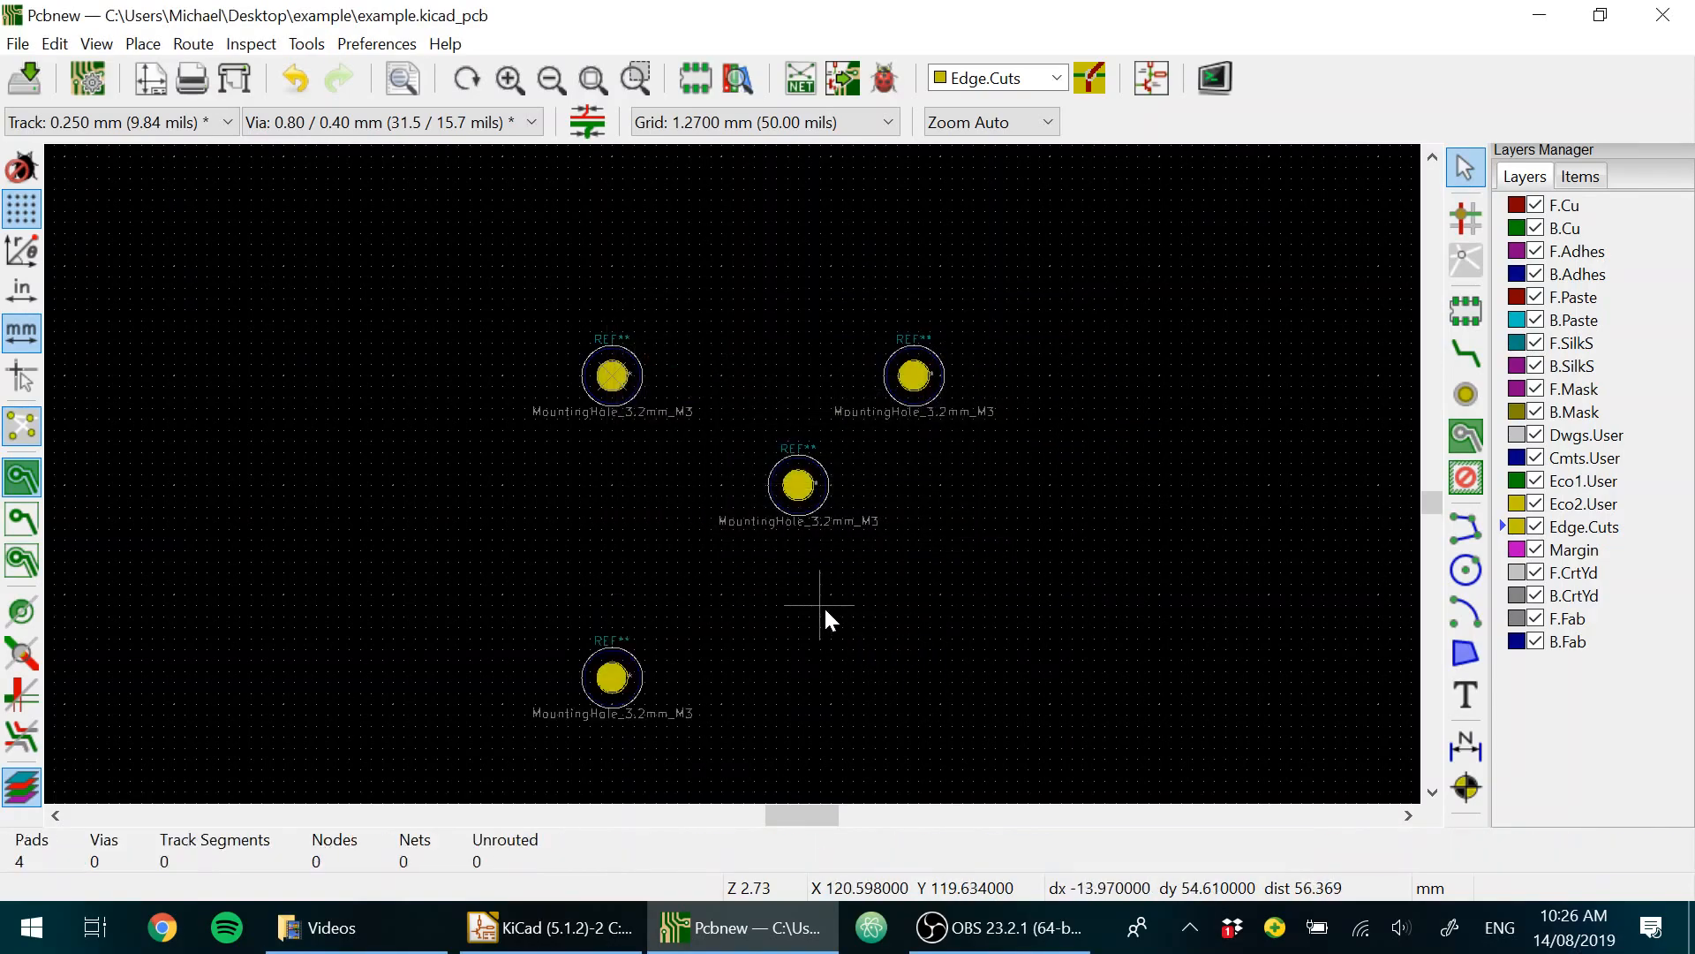
left_click(797, 486)
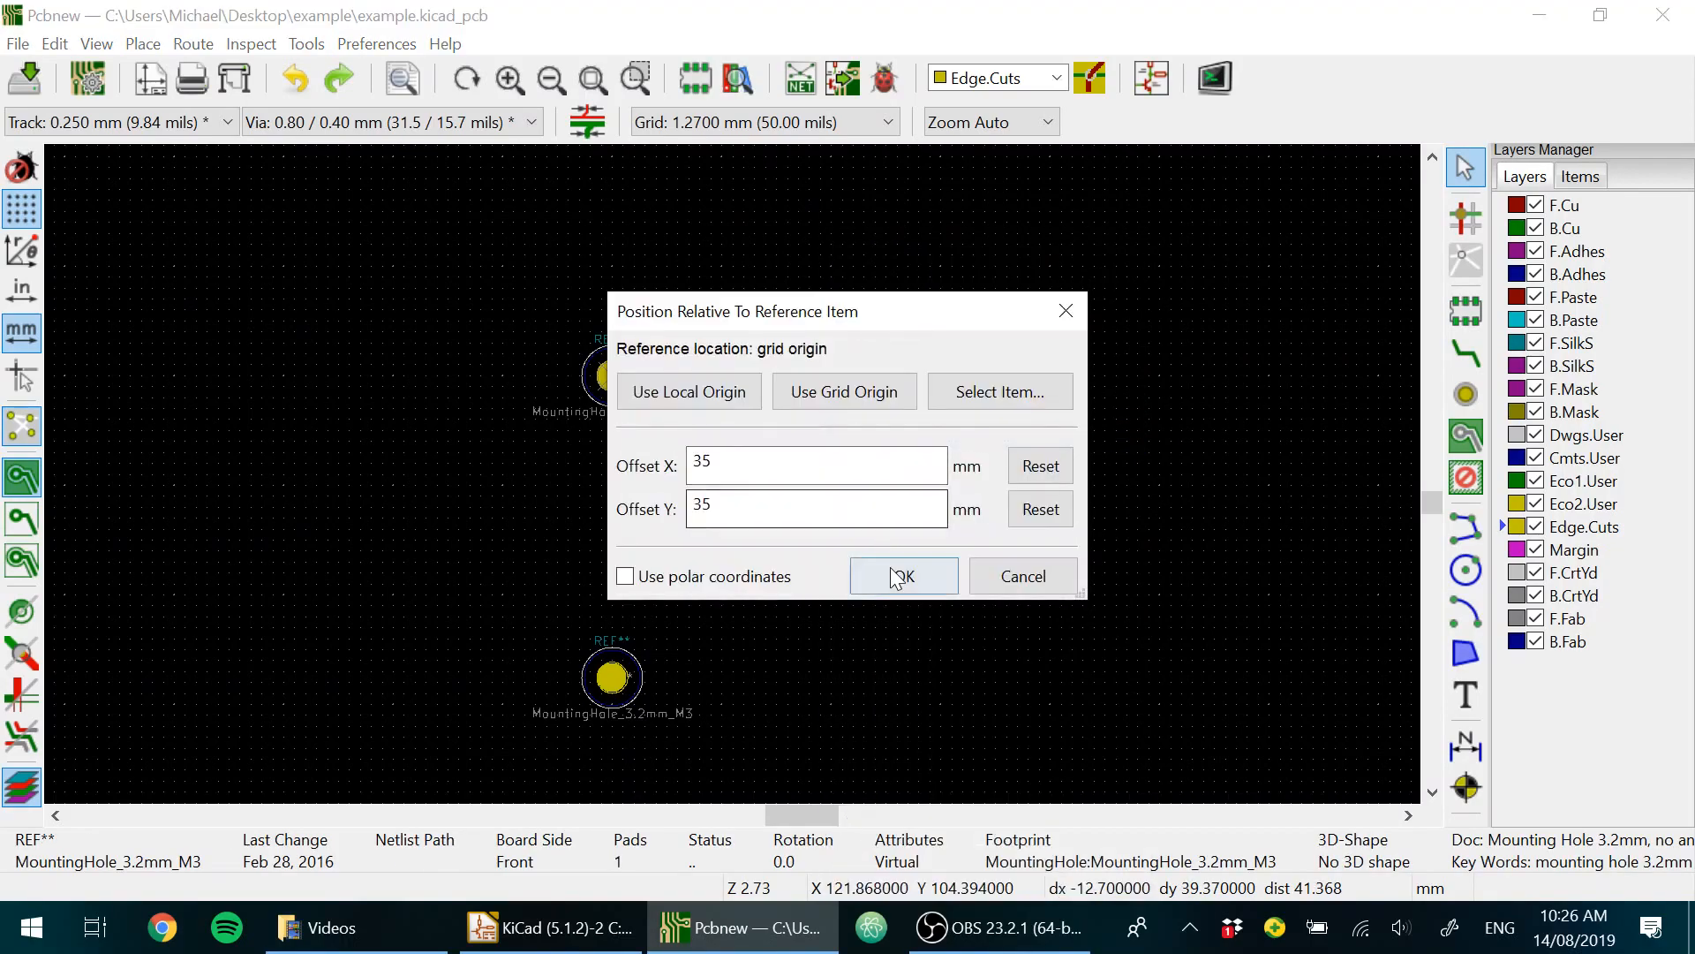
left_click(901, 577)
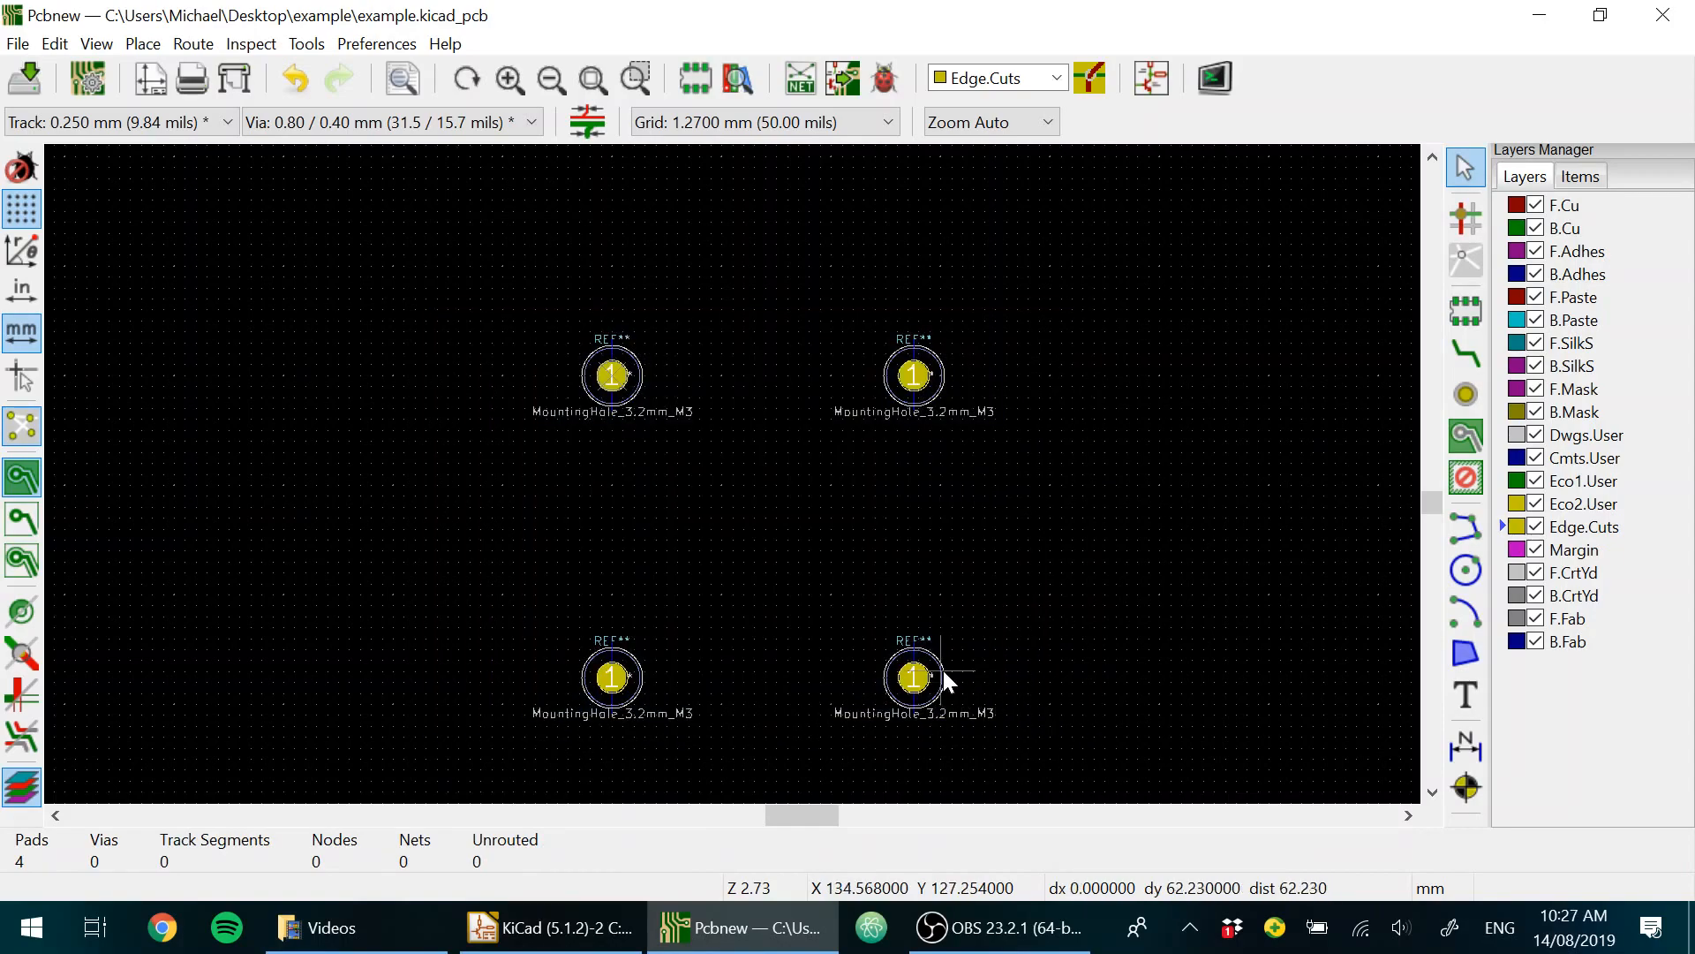
Step: Lock the selected mounting holes through the right-click Locking menu
right_click(914, 675)
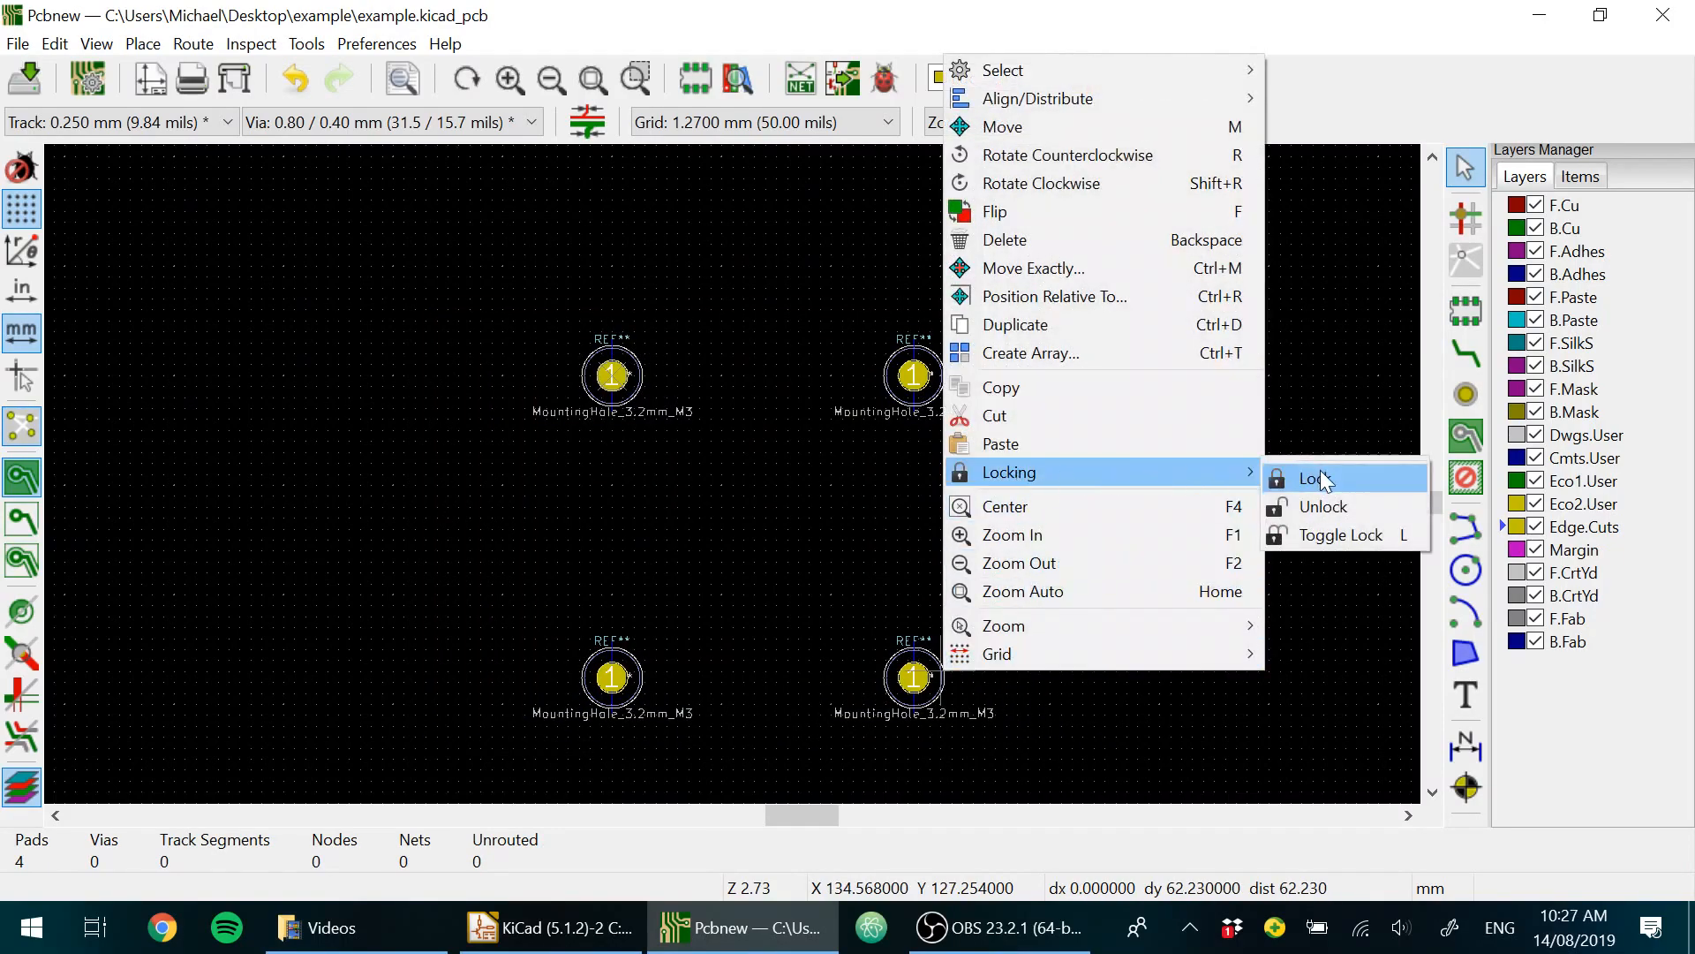
left_click(1312, 479)
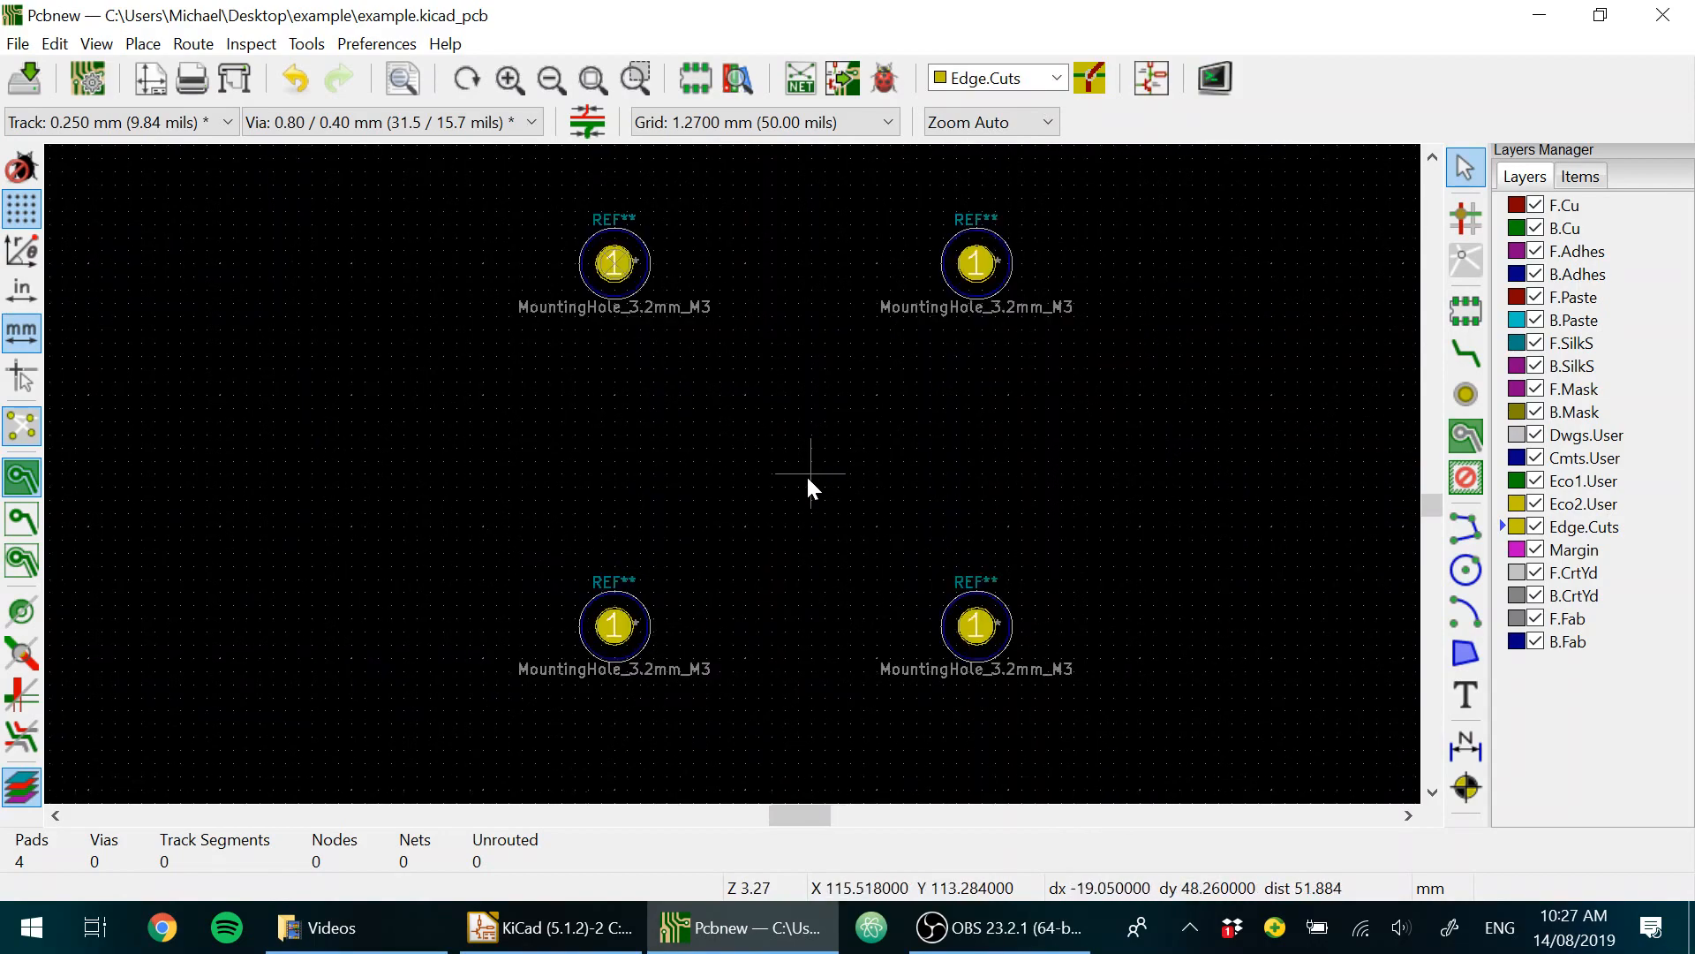
mouse_move(813, 483)
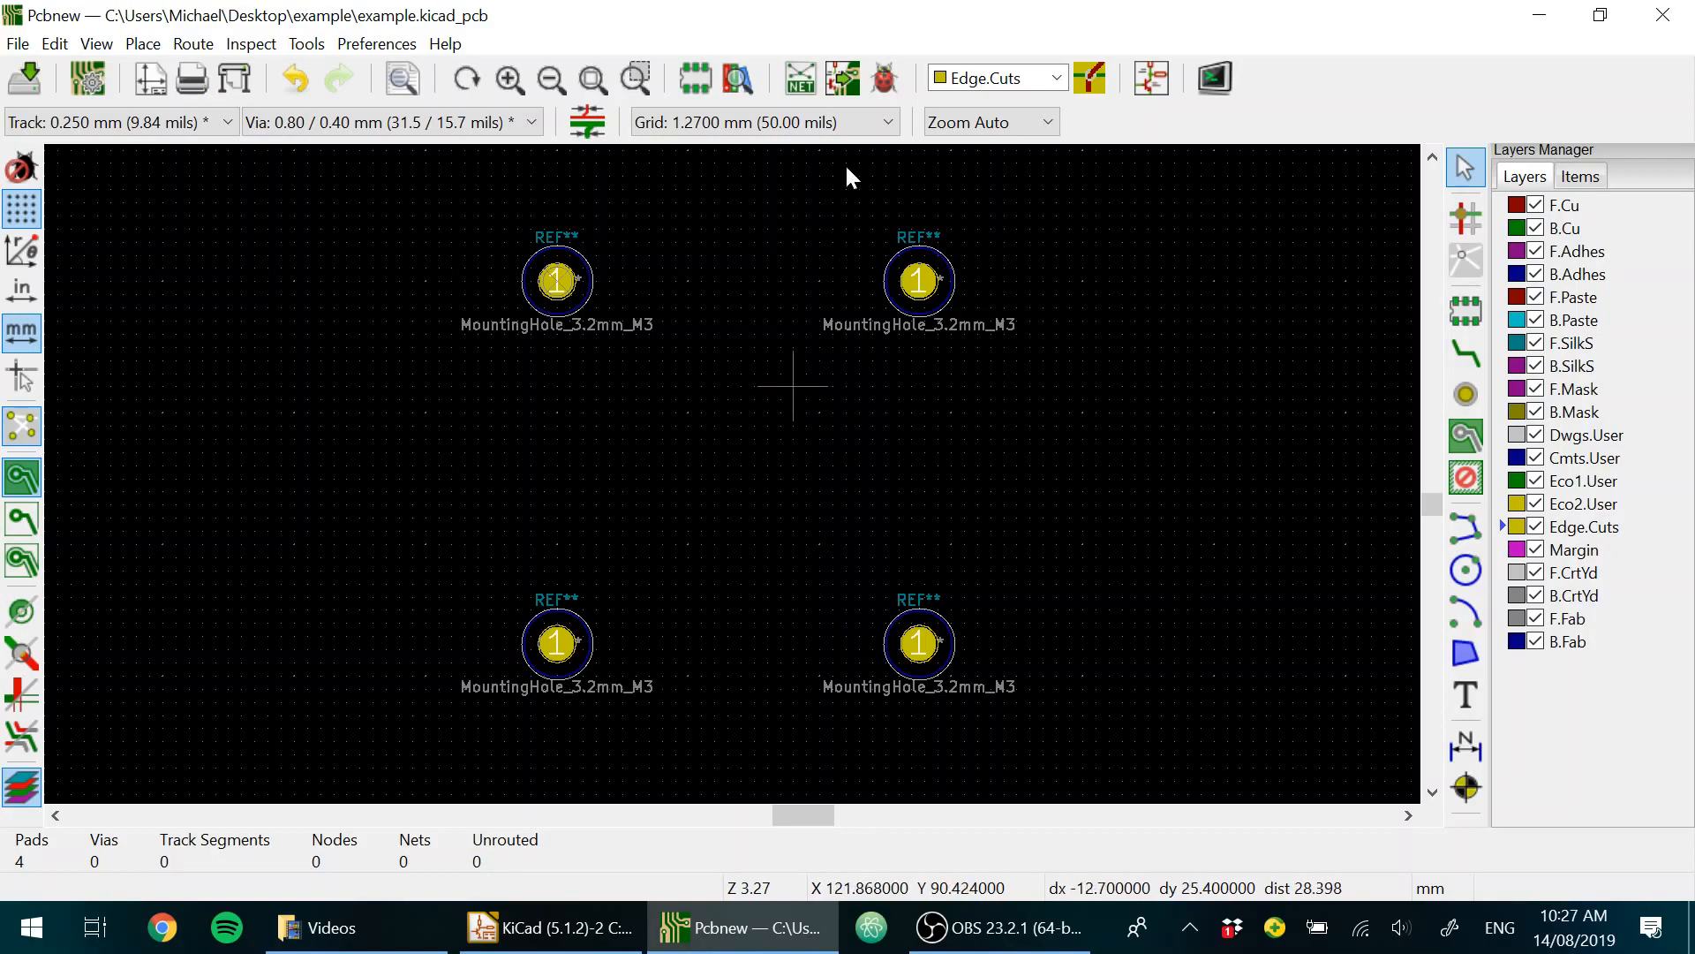
mouse_move(842, 77)
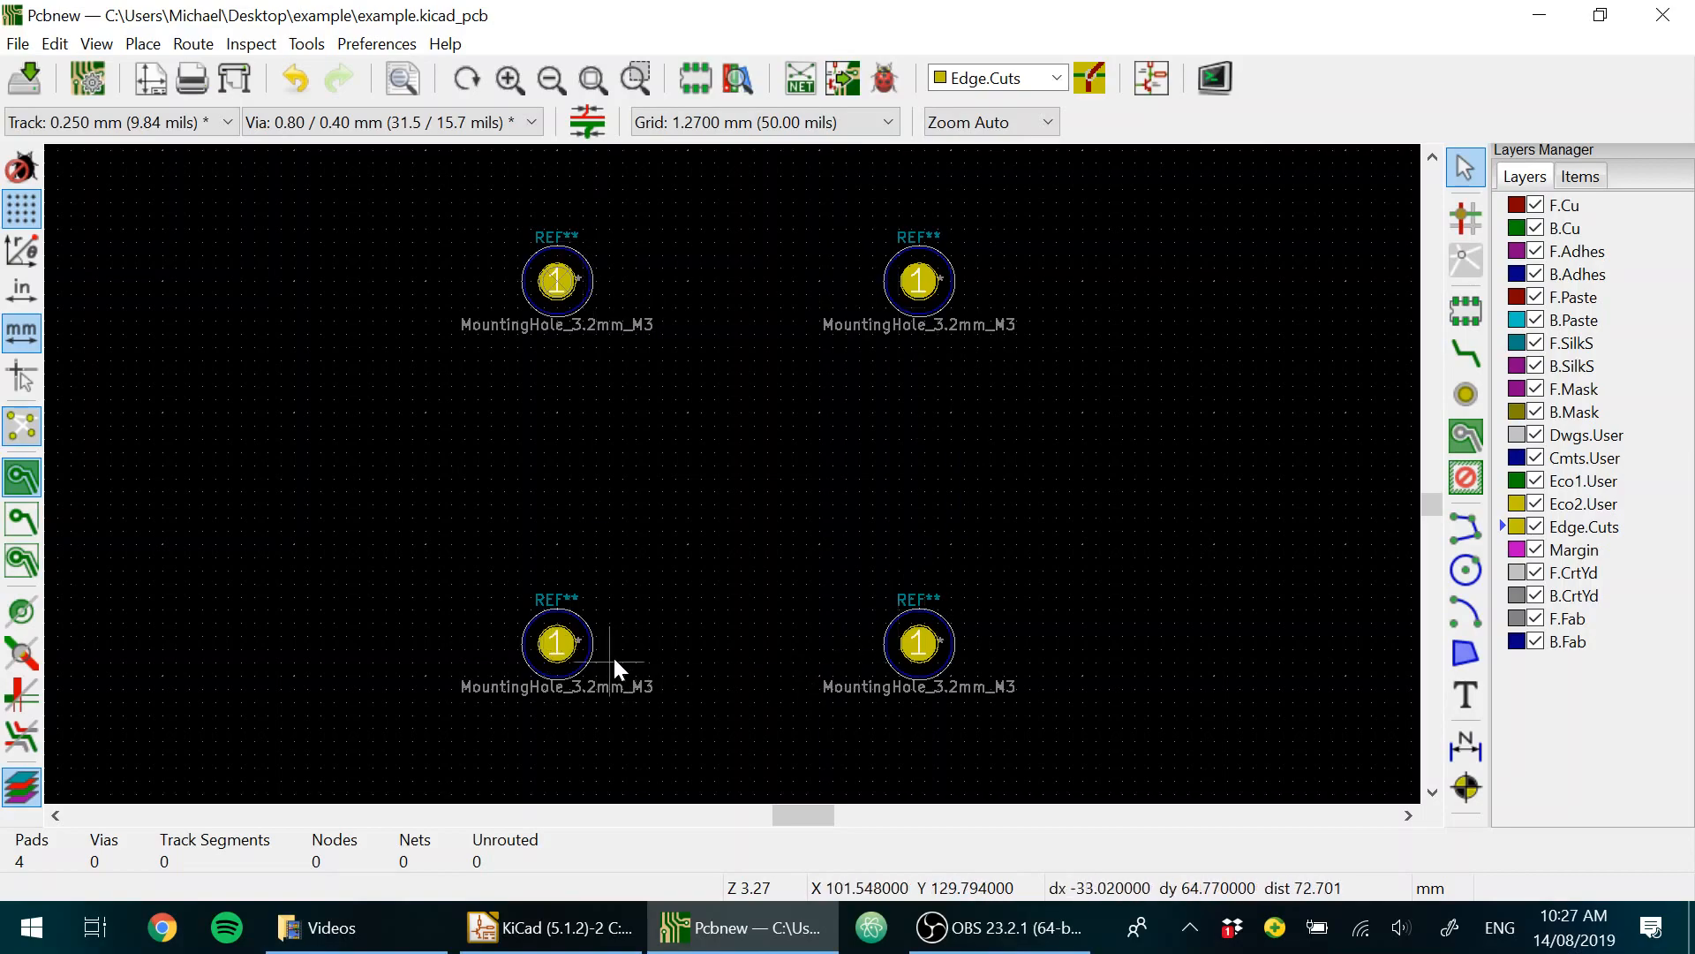
mouse_move(714, 443)
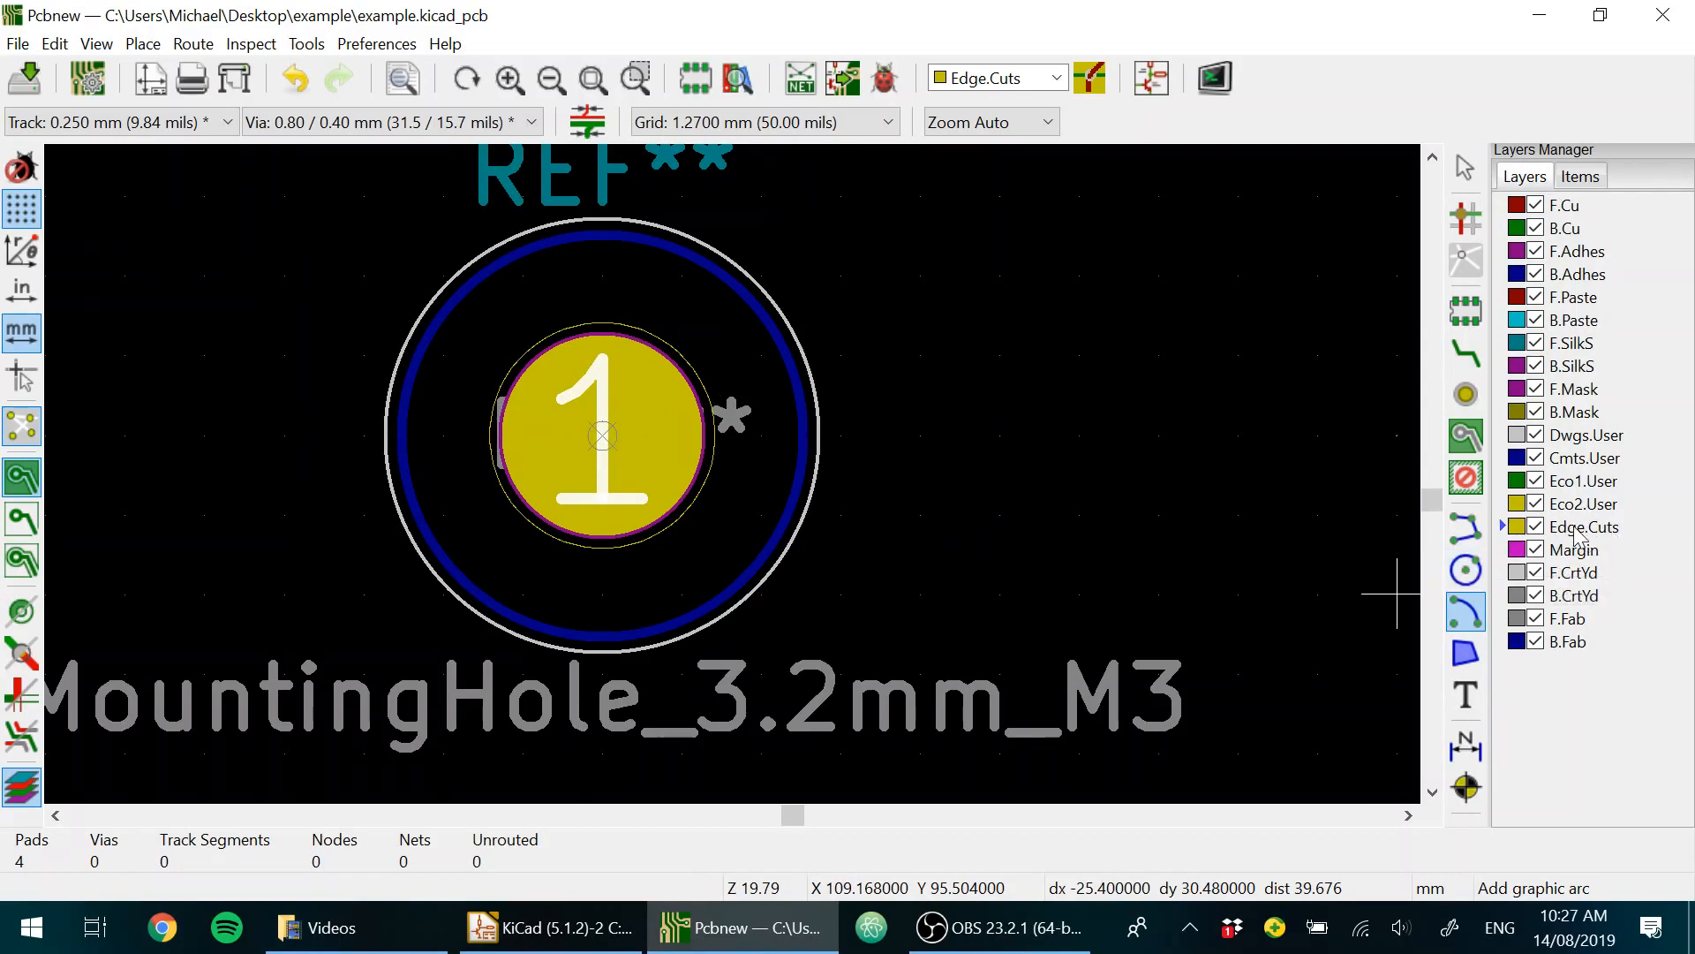
mouse_move(1465, 613)
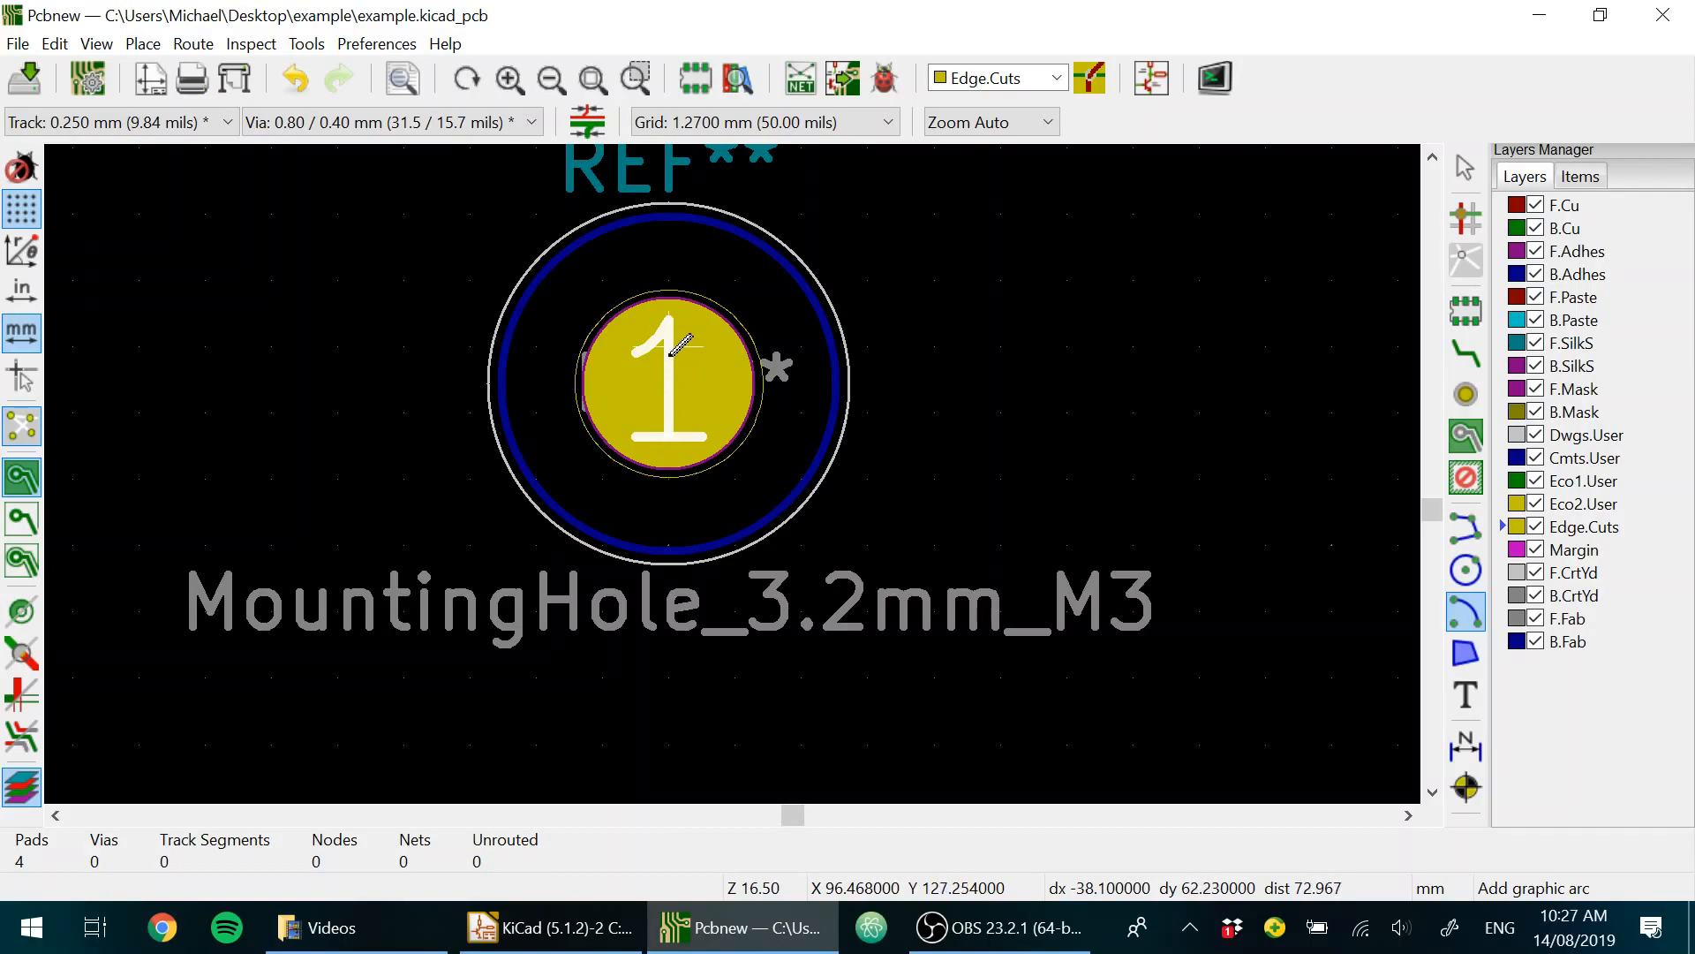
Step: Place the grid origin on one hole's centre, then move it to the next hole's centre
left_click(141, 43)
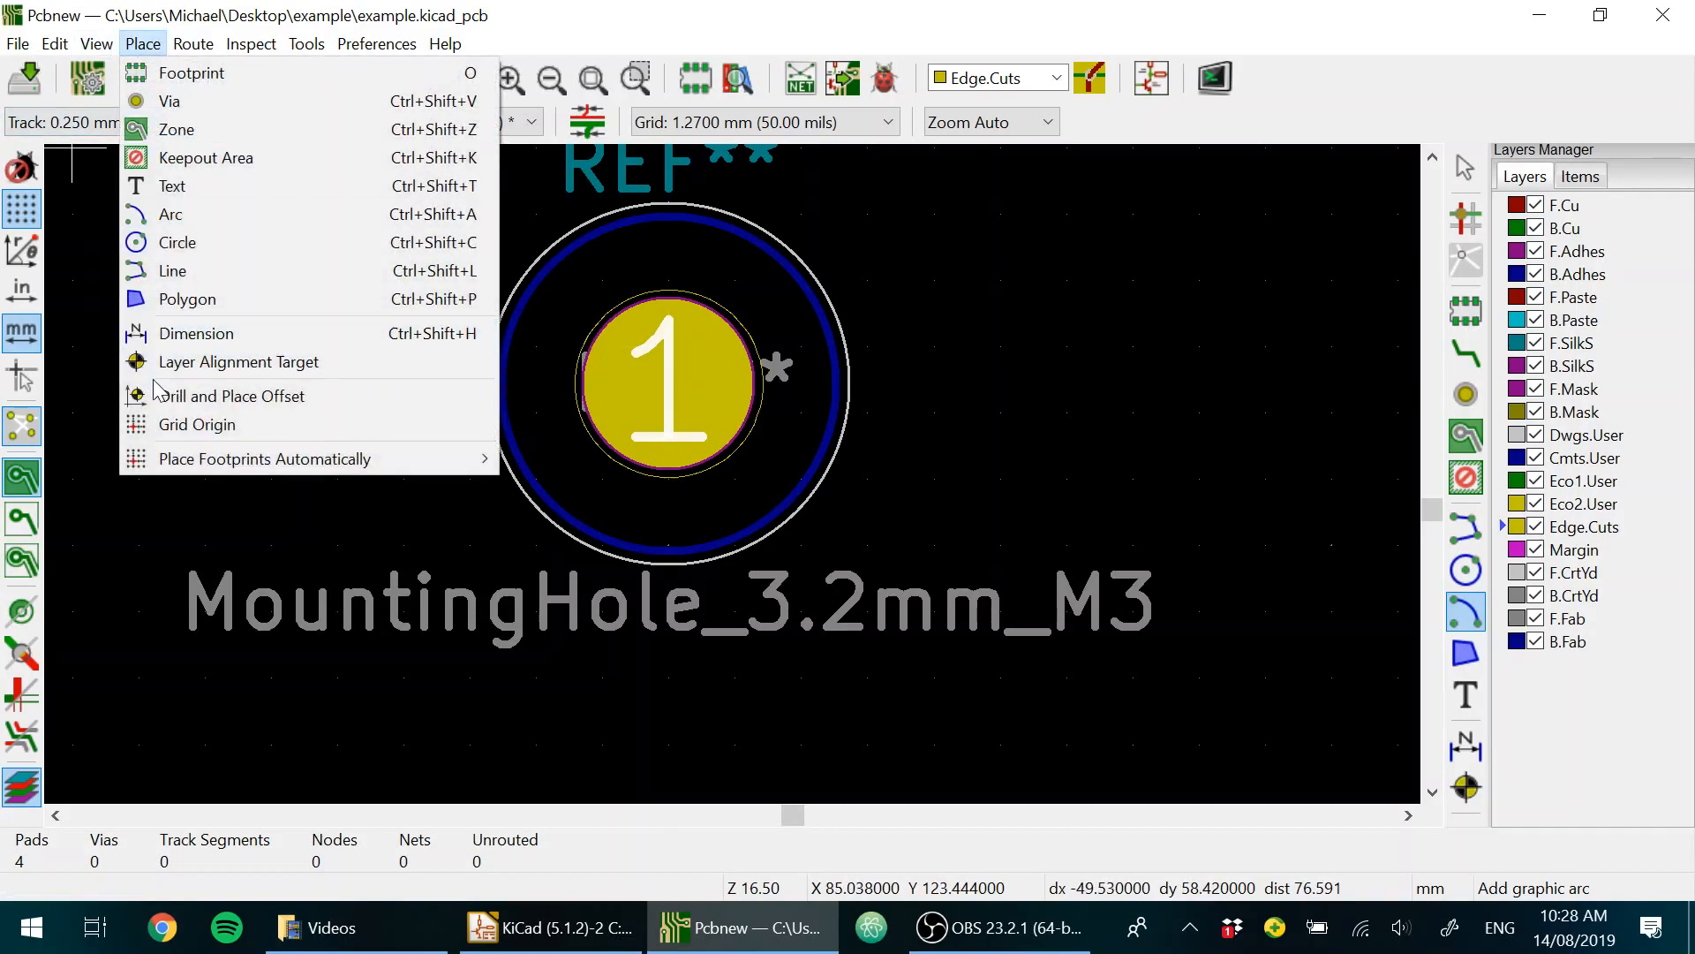
left_click(231, 396)
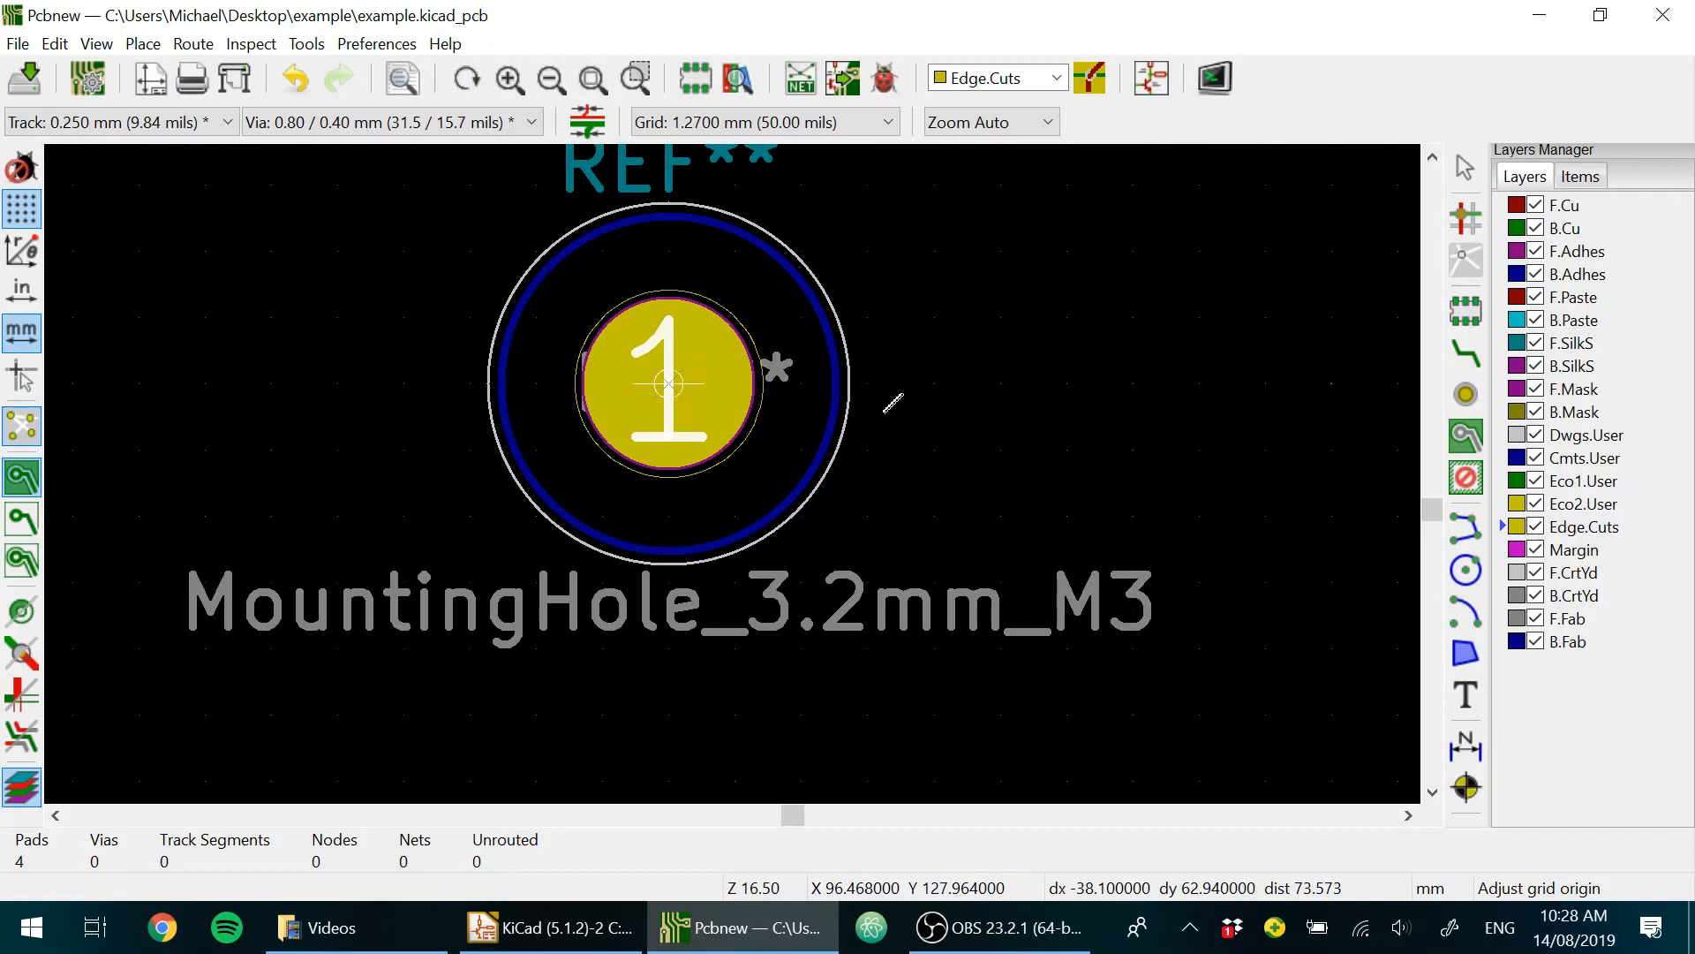
left_click(1465, 611)
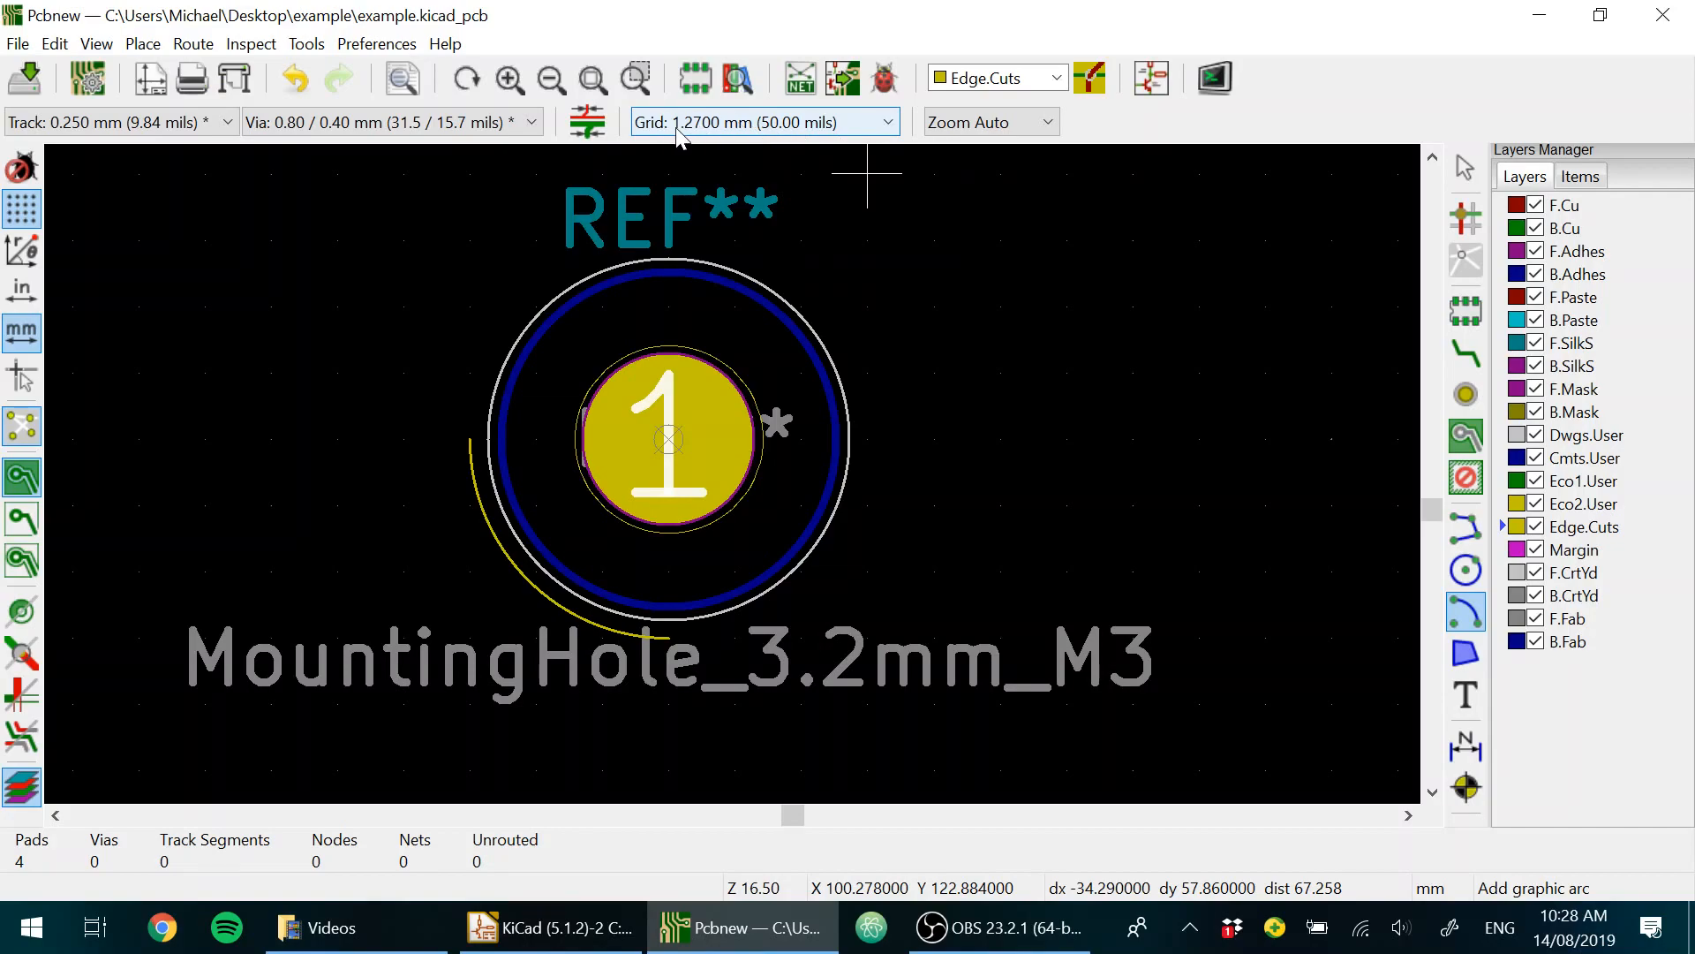
scroll("down", 3)
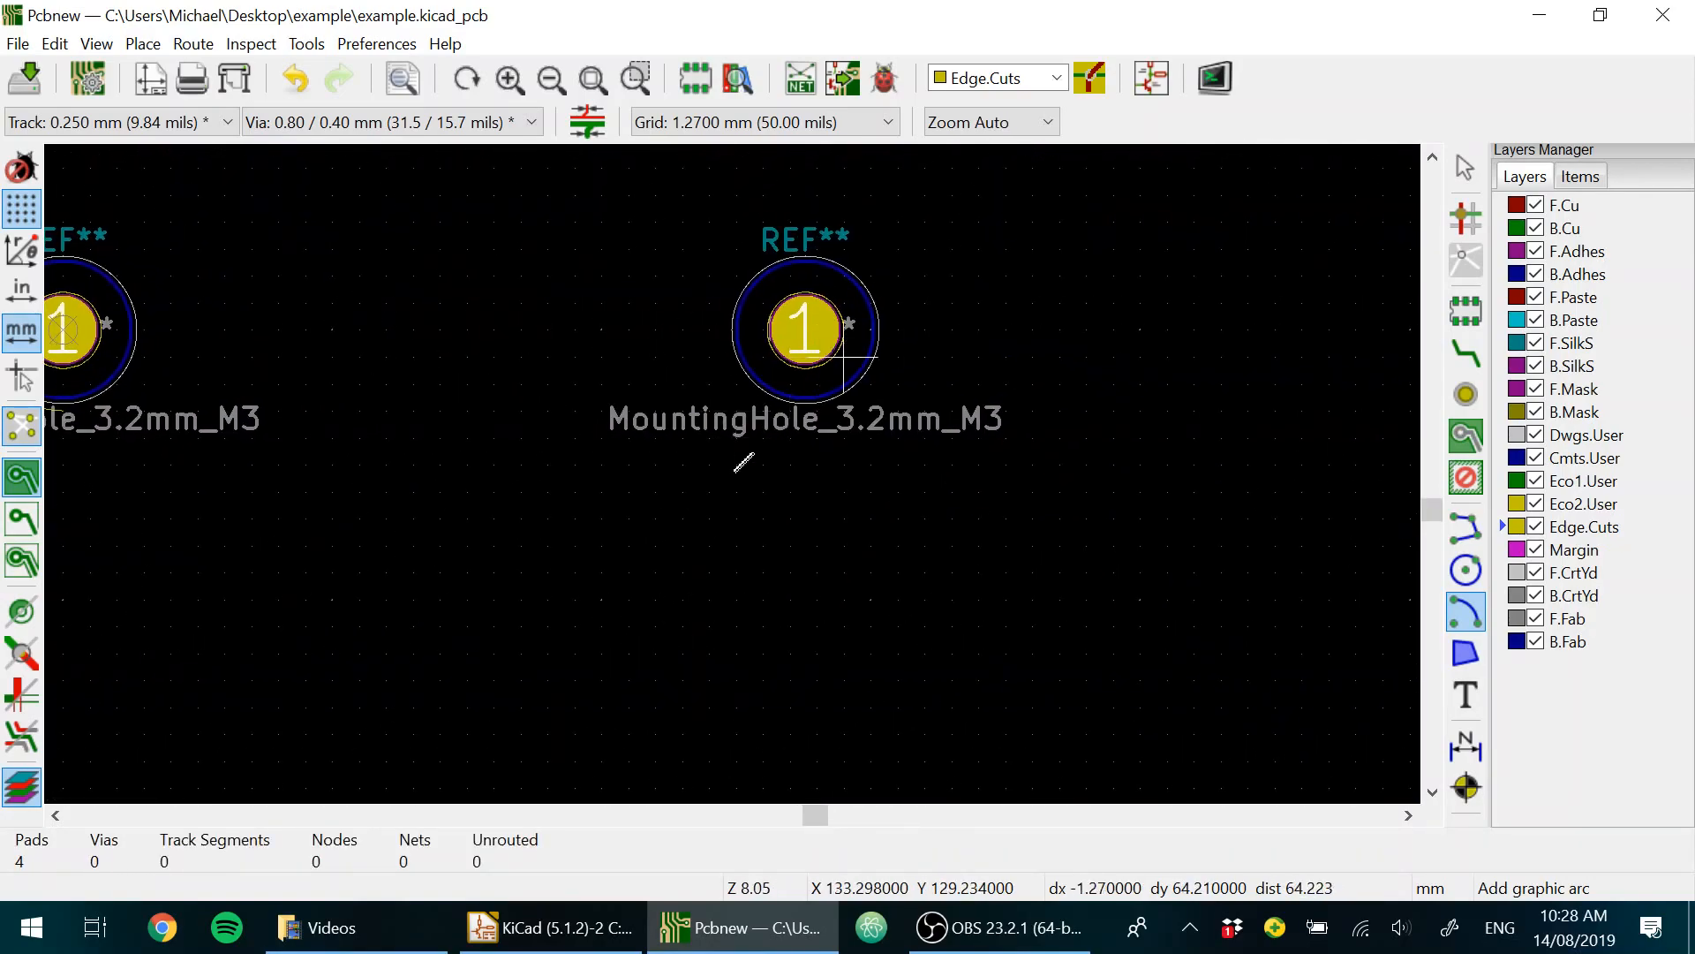
left_click(141, 43)
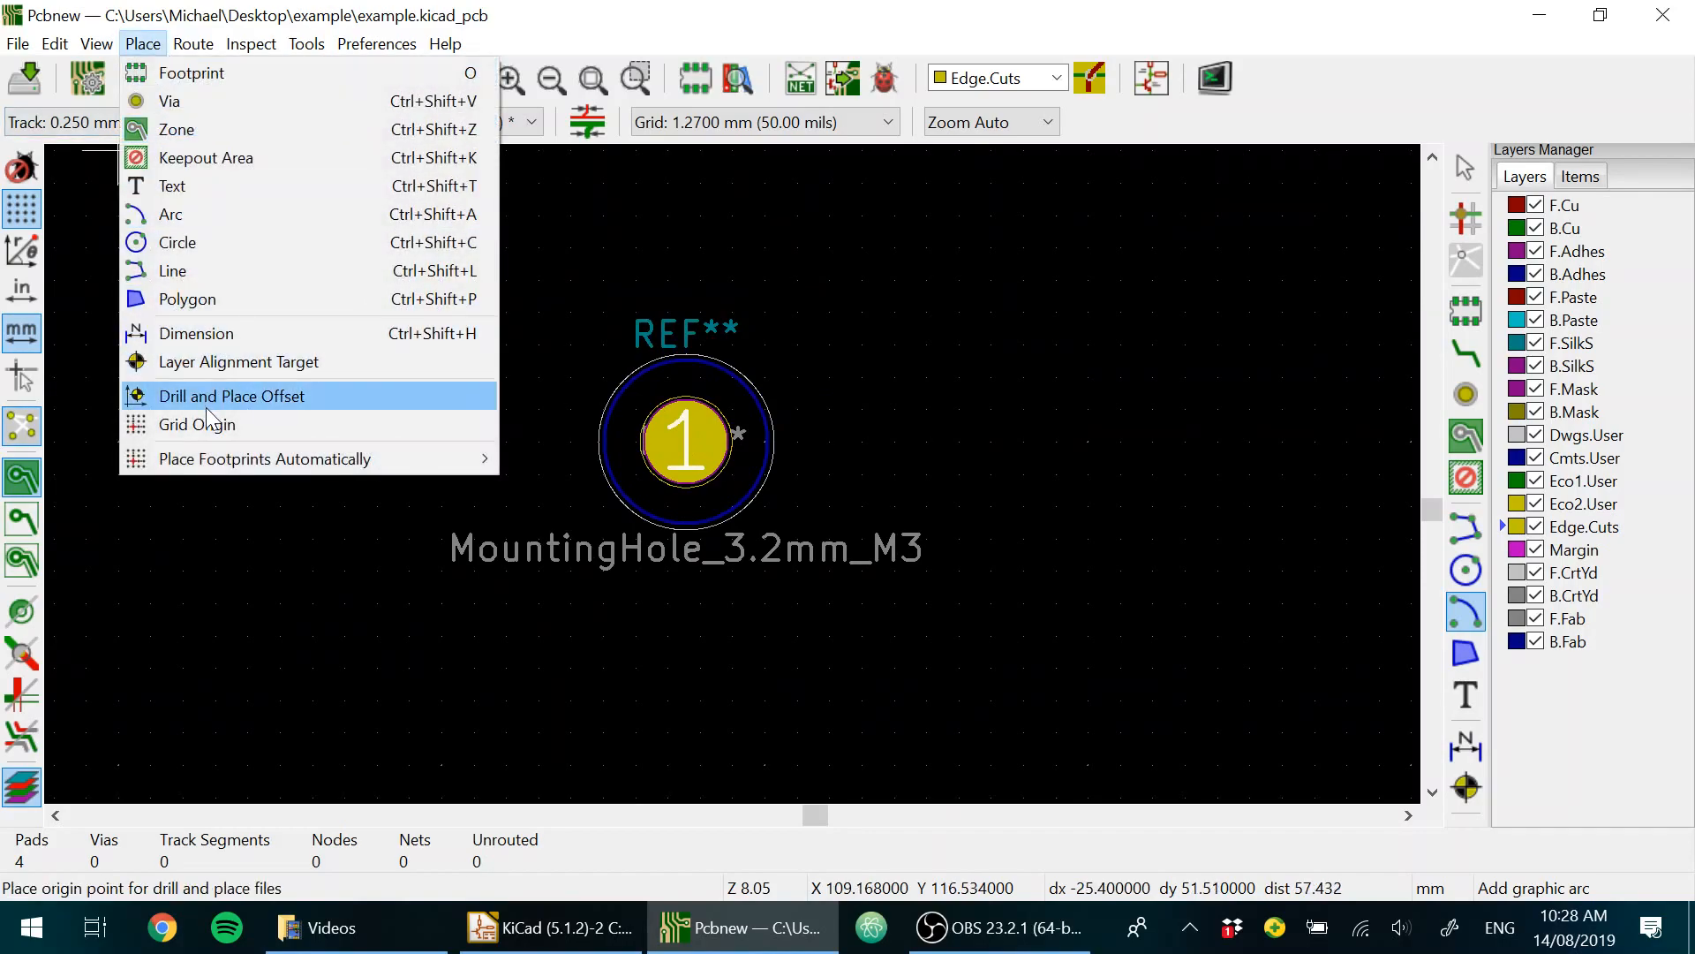
left_click(230, 395)
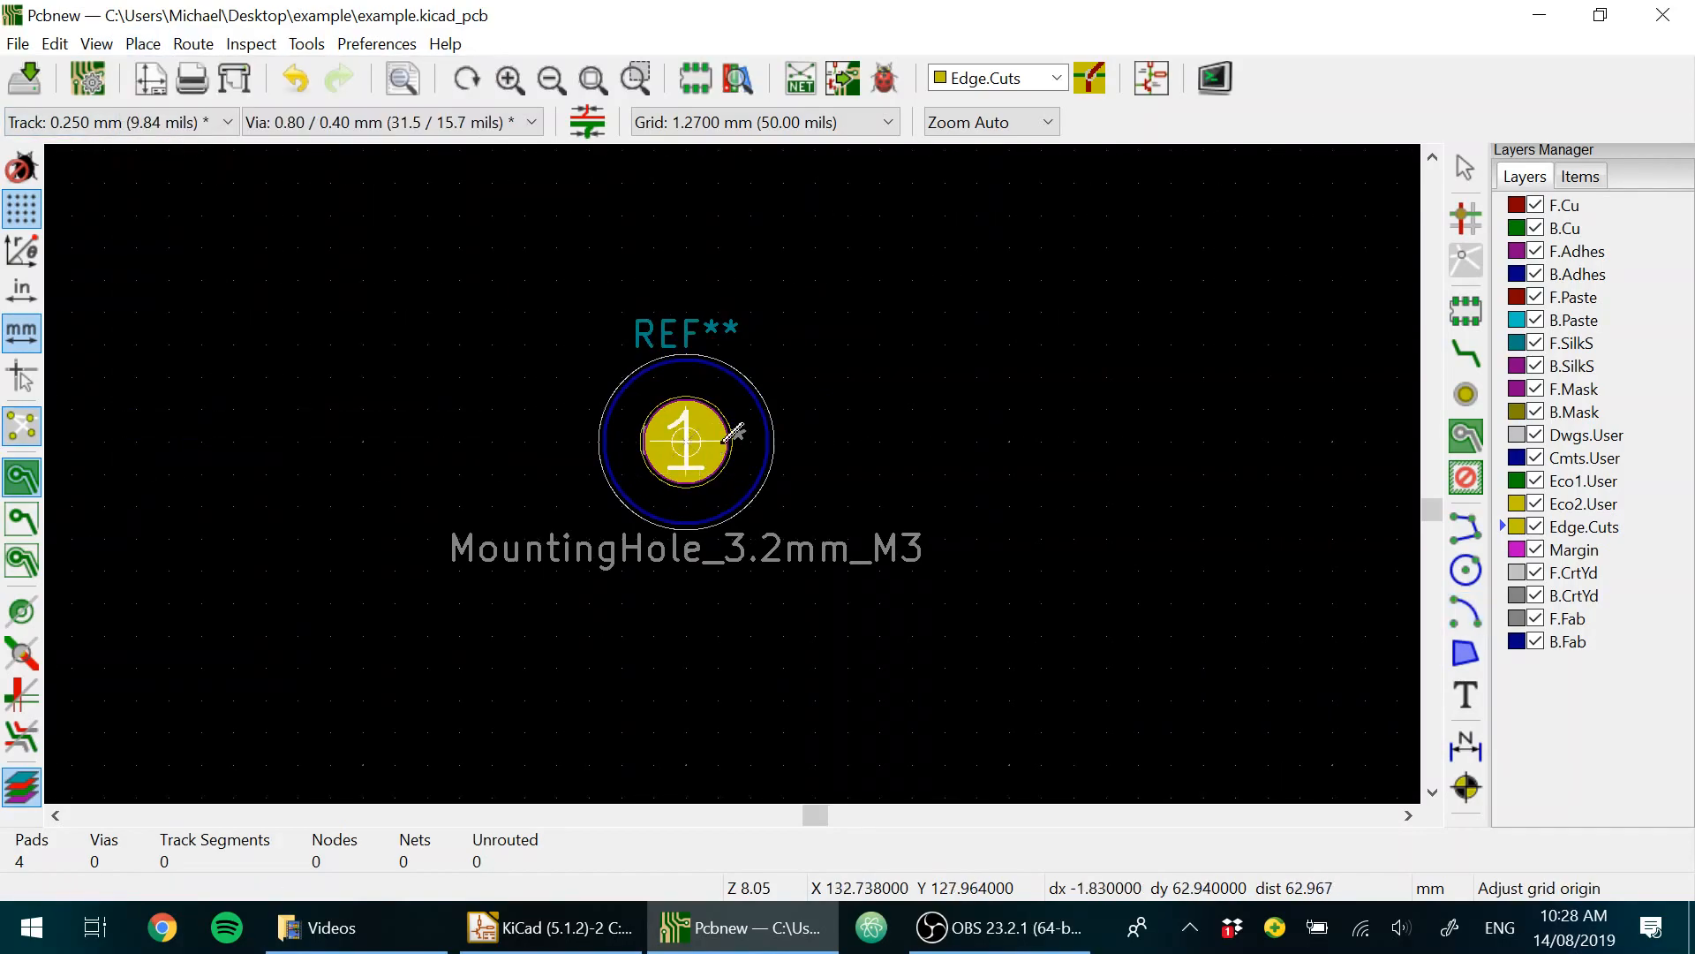
left_click(1465, 611)
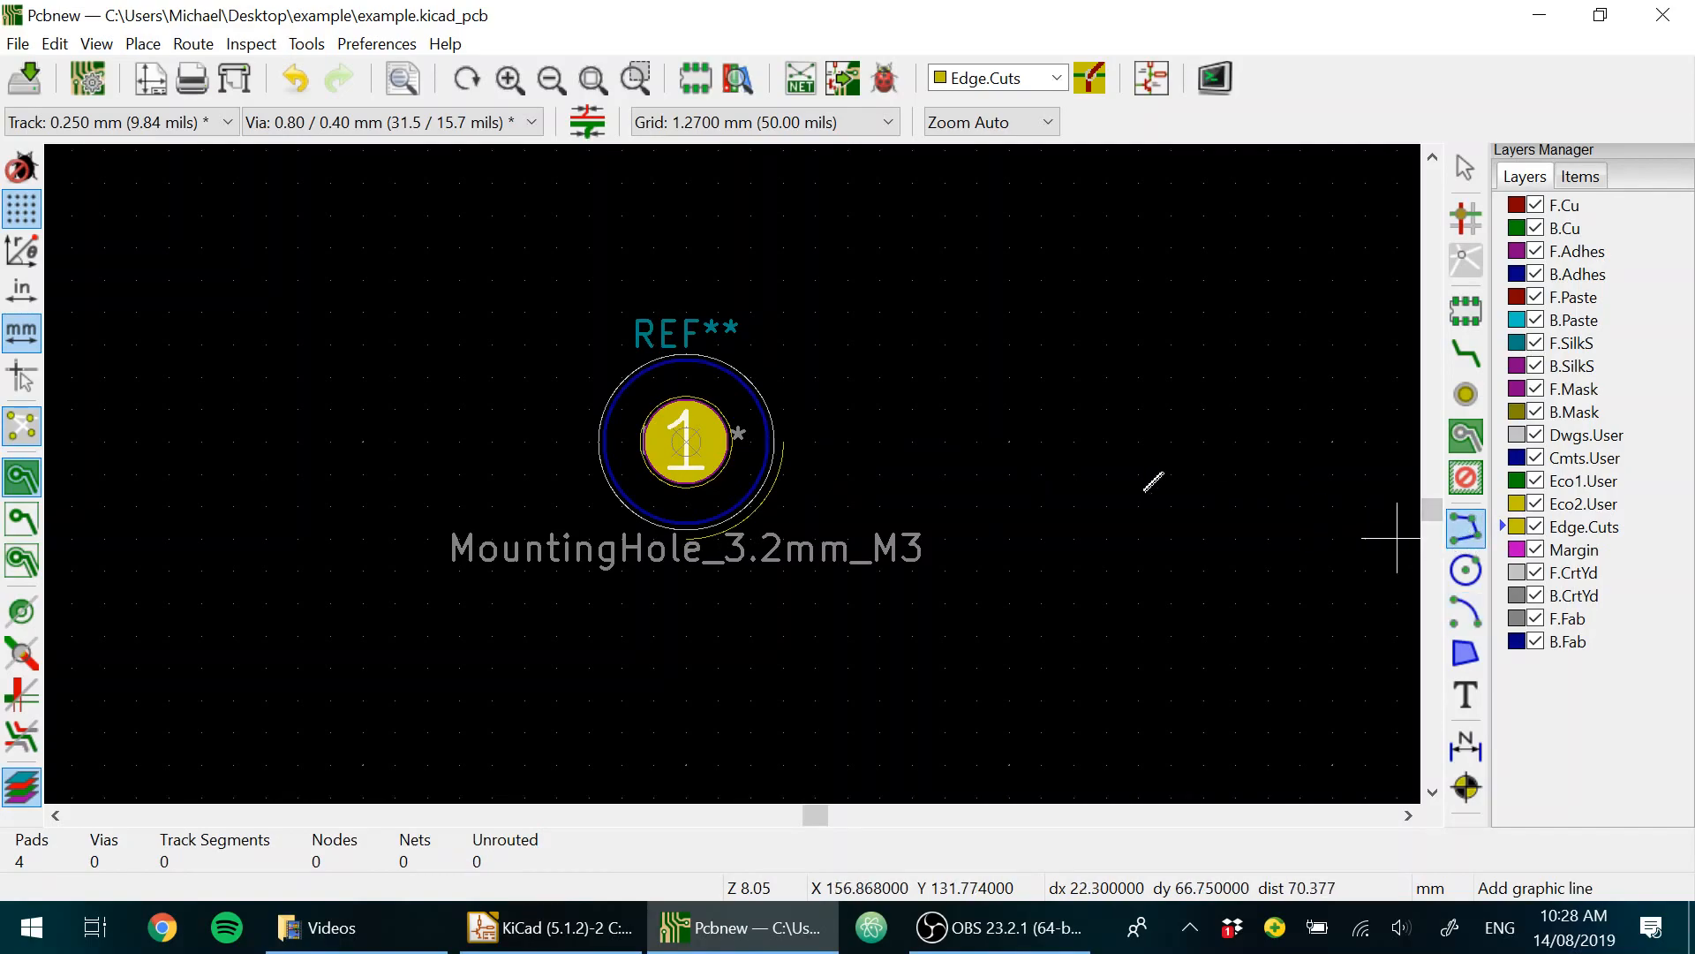
mouse_move(1466, 527)
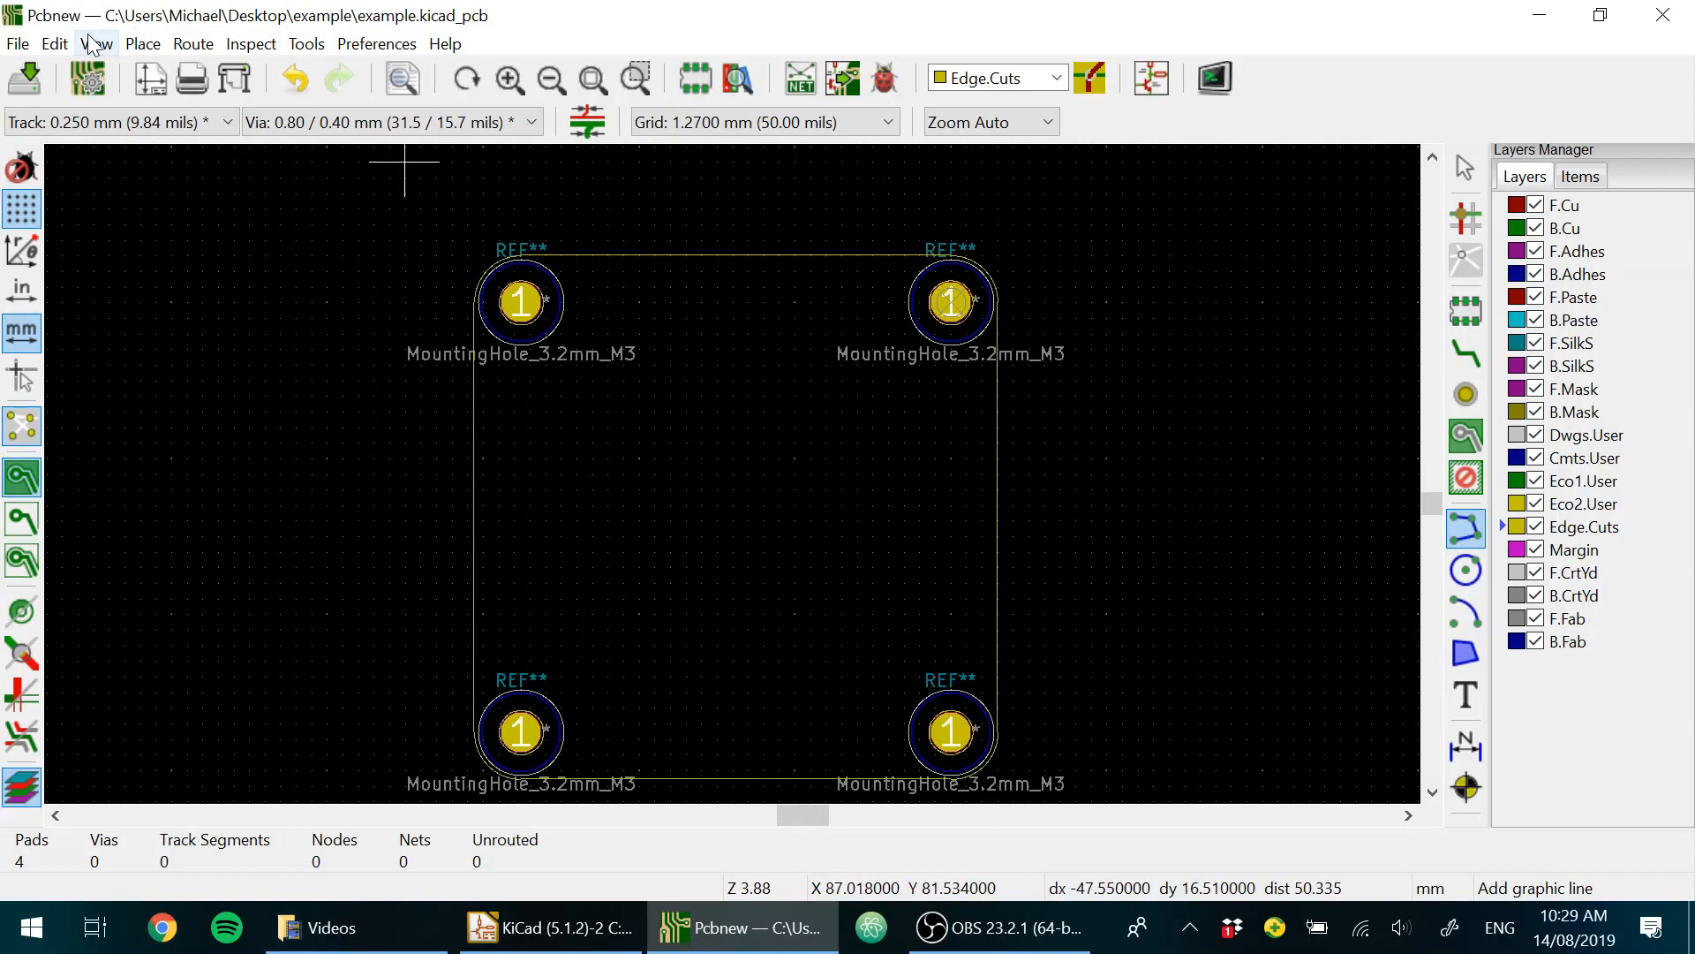
Step: Open the 3D Viewer from the View menu
left_click(95, 43)
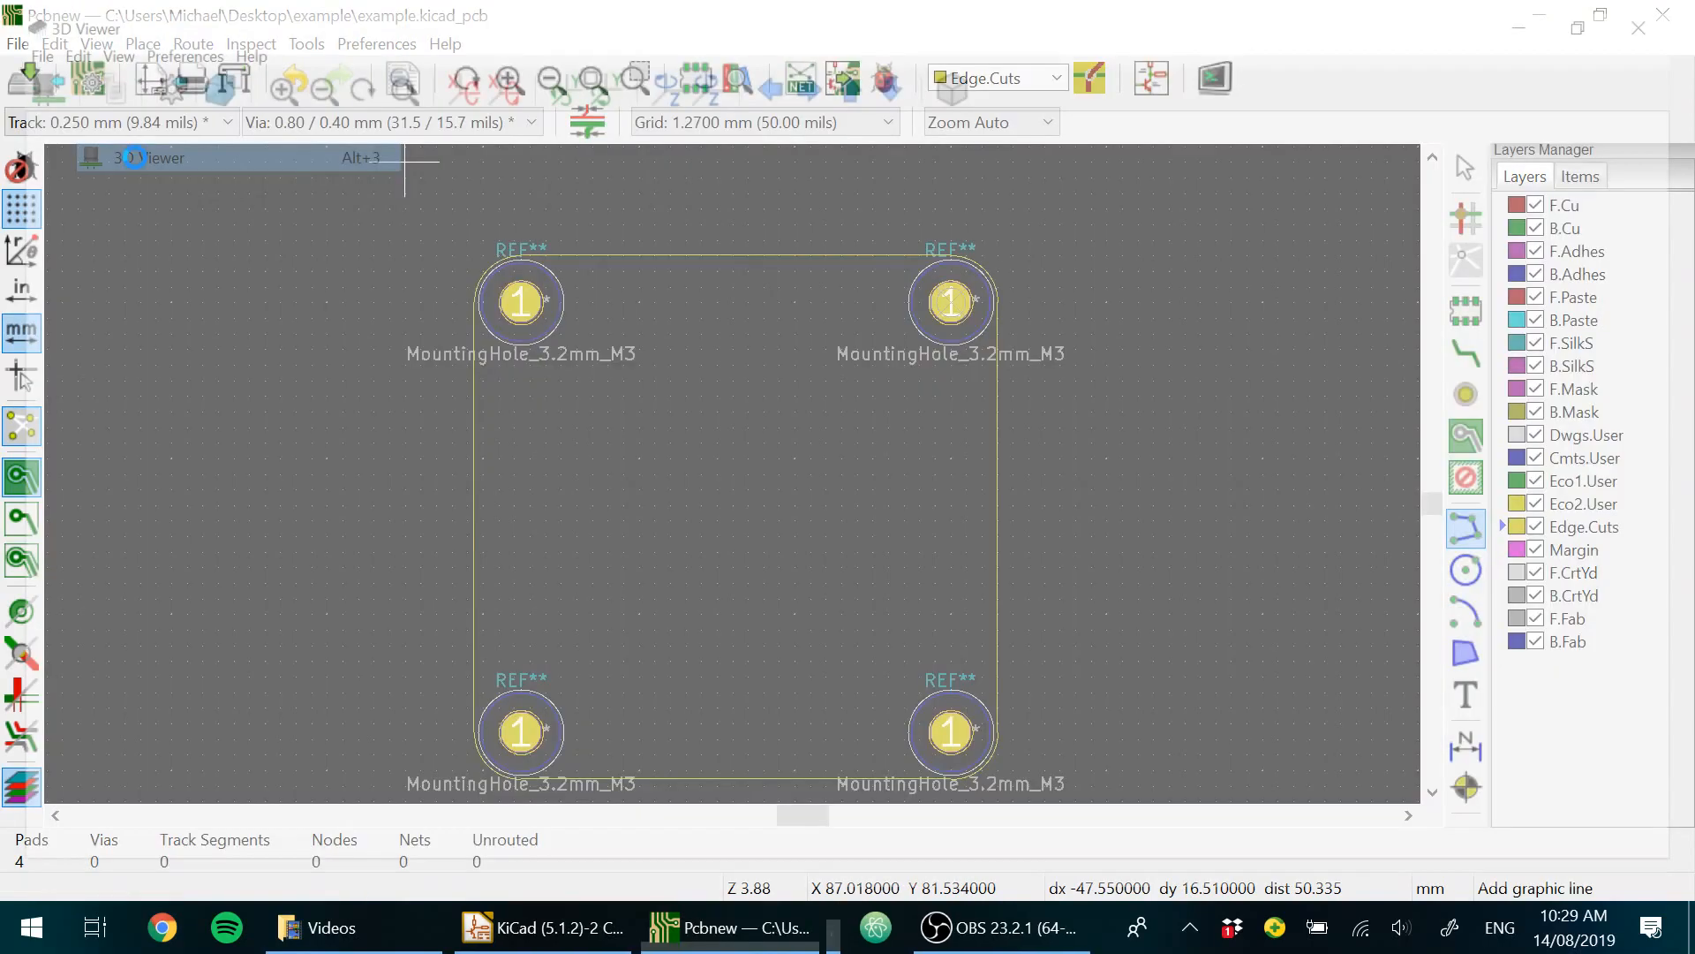